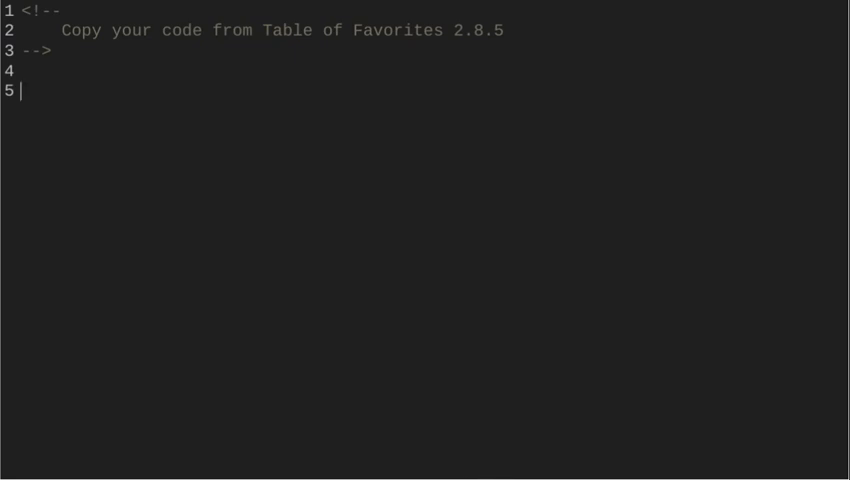
pyautogui.moveTo(413, 262)
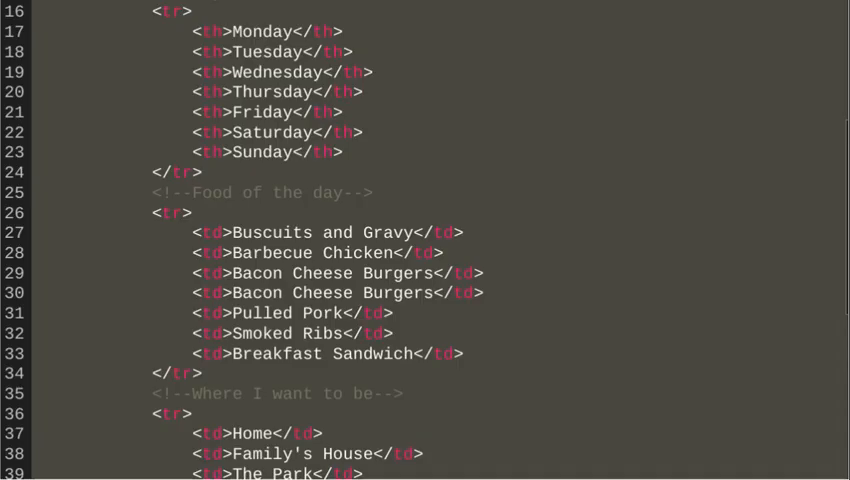
# - Replace the placeholder comment with the pasted 'My Weekly Stuff' table page code
pyautogui.scroll(3)
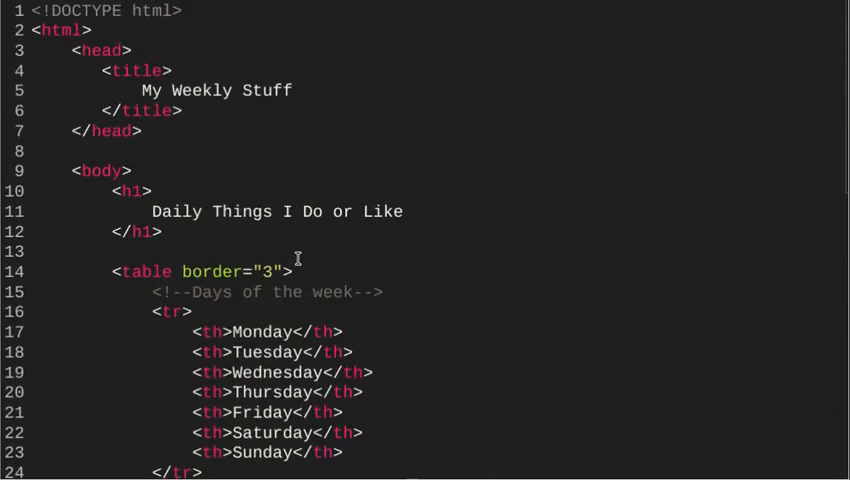
pyautogui.doubleClick(213, 90)
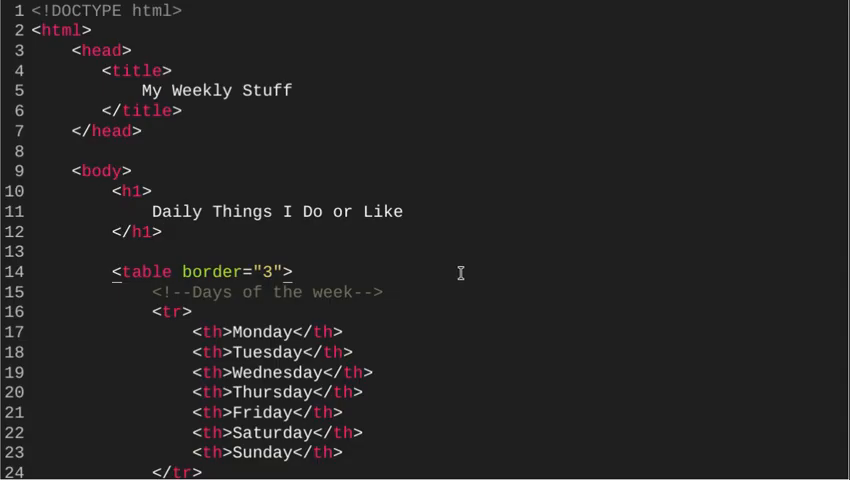
pyautogui.click(292, 271)
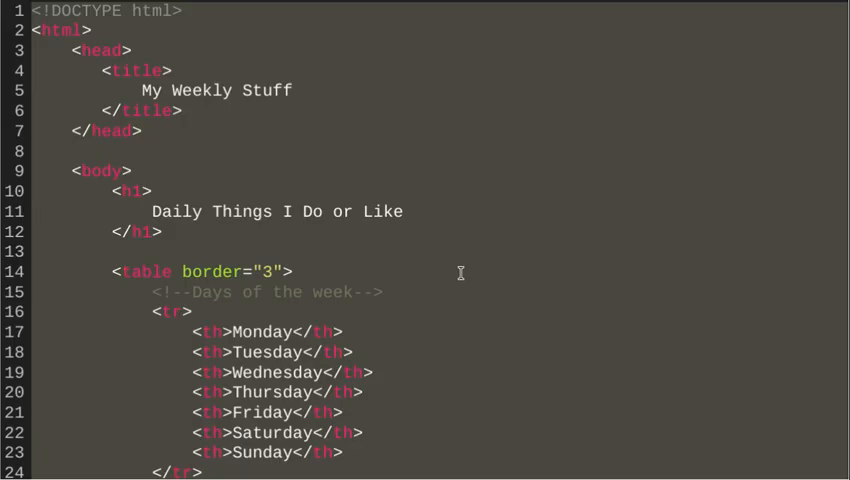
pyautogui.moveTo(287, 360)
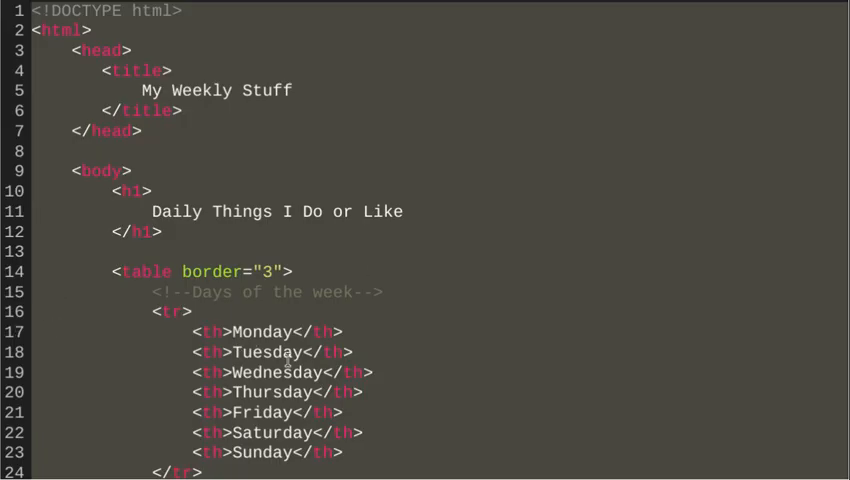
pyautogui.scroll(-3)
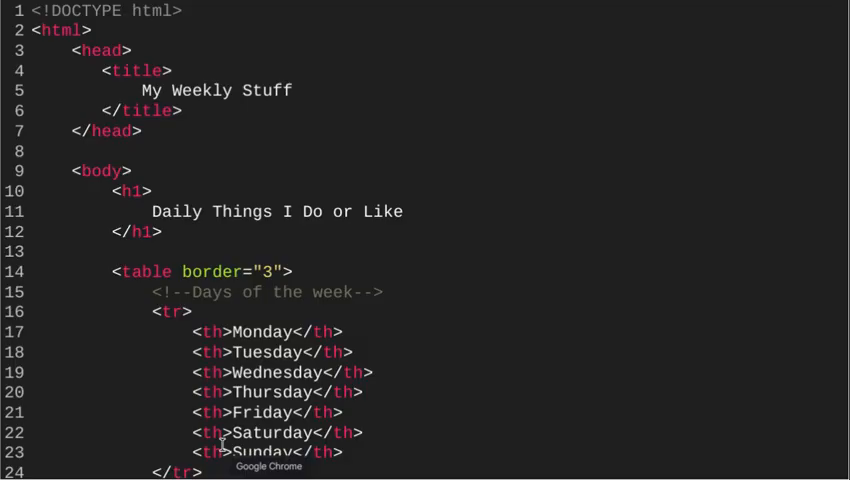
# - Switch to Chrome and reload the Favorite Things page to view the weekly table
pyautogui.click(612, 15)
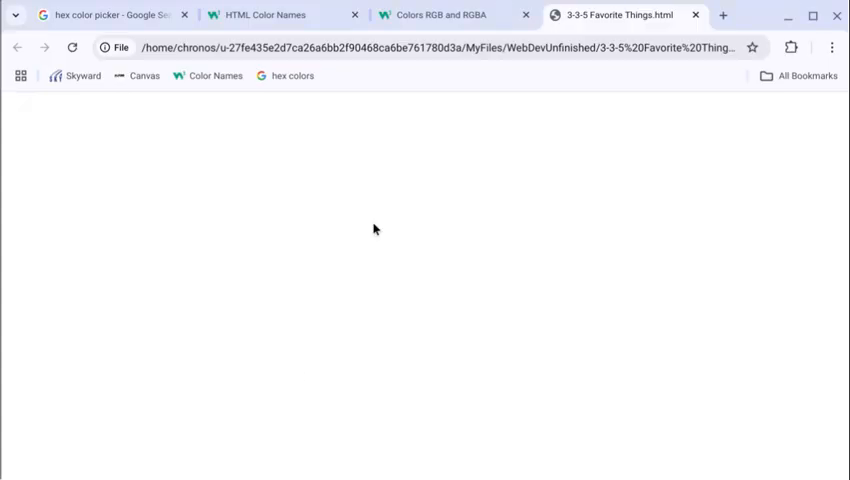
pyautogui.moveTo(534, 417)
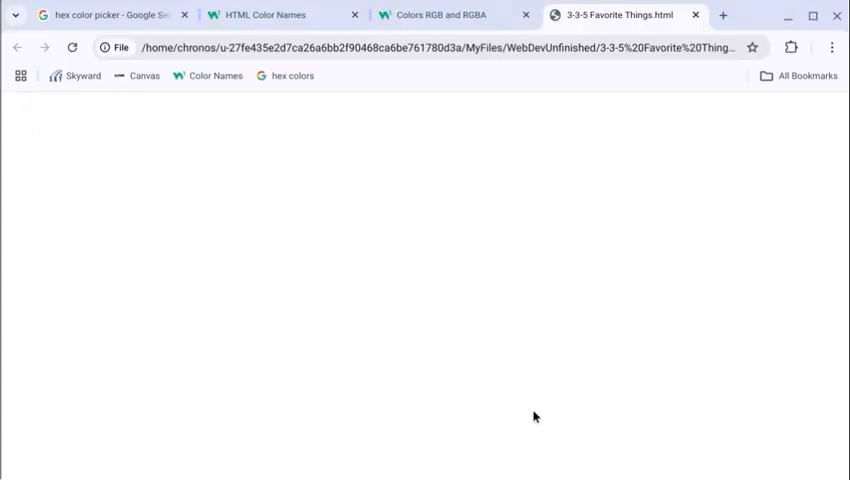
pyautogui.click(72, 47)
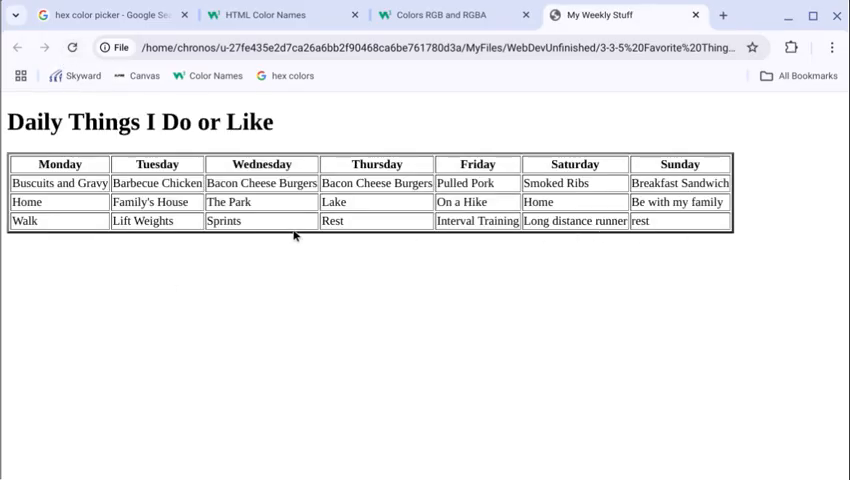
pyautogui.moveTo(700, 210)
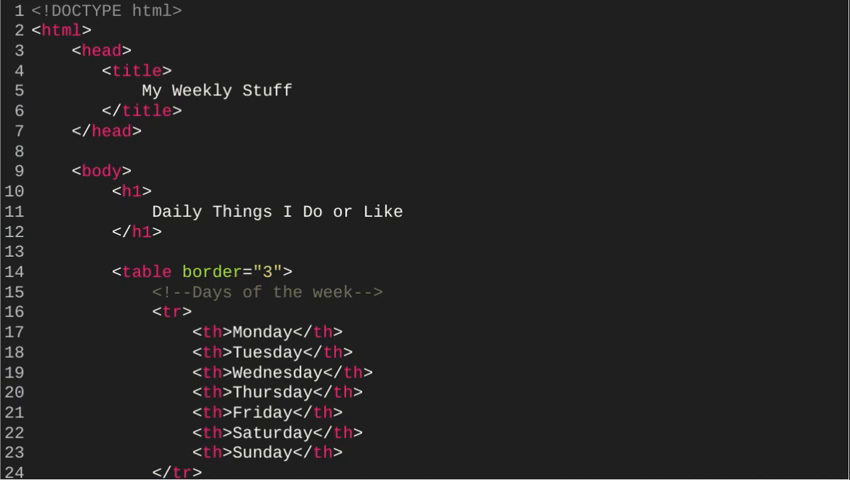
# - Insert an empty <style></style> block on new lines right after the title
pyautogui.doubleClick(266, 272)
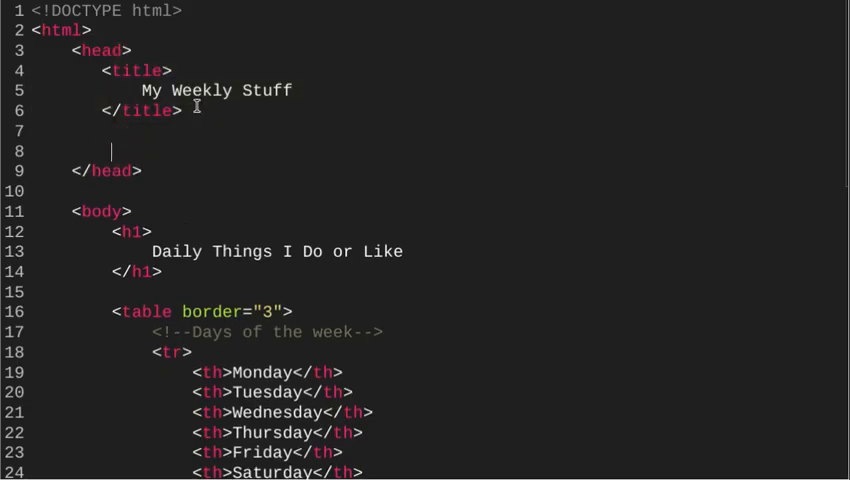
pyautogui.write('<')
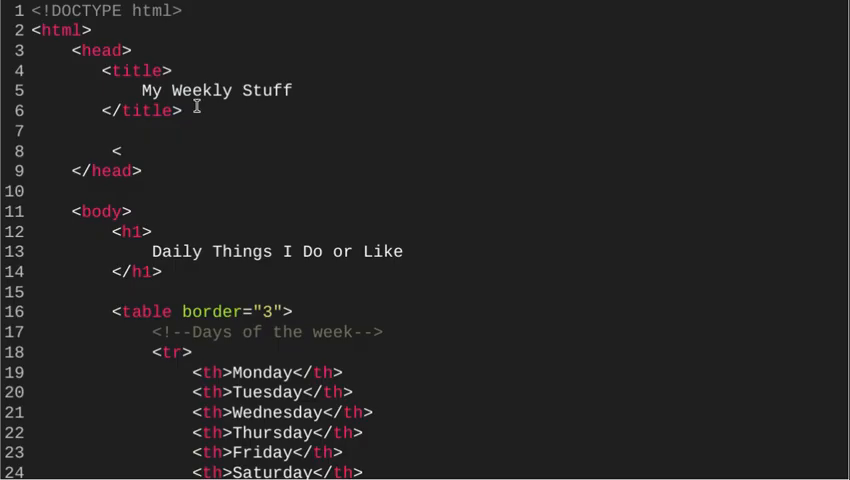
pyautogui.write('style>')
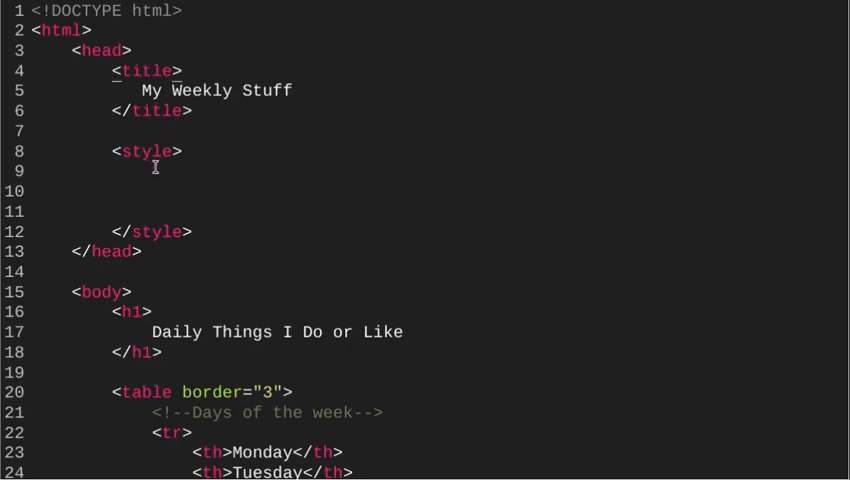
pyautogui.moveTo(303, 110)
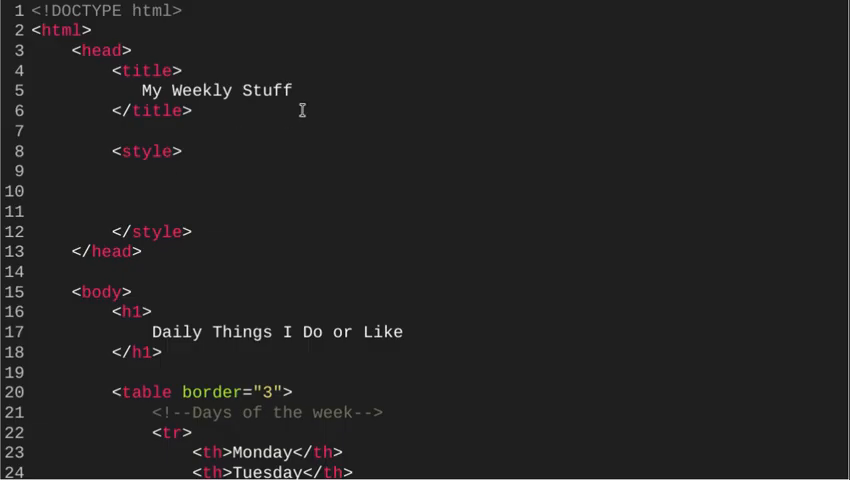
# - Add an empty table{} rule inside the style block
pyautogui.write('tab')
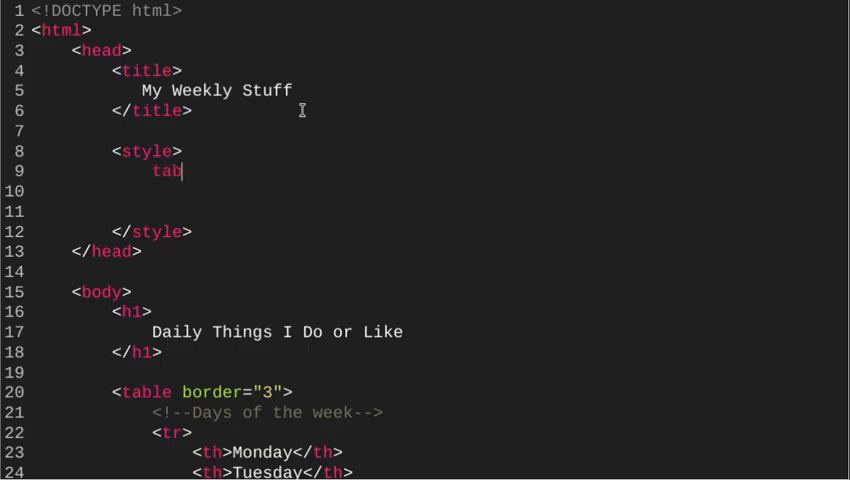
pyautogui.write('le{')
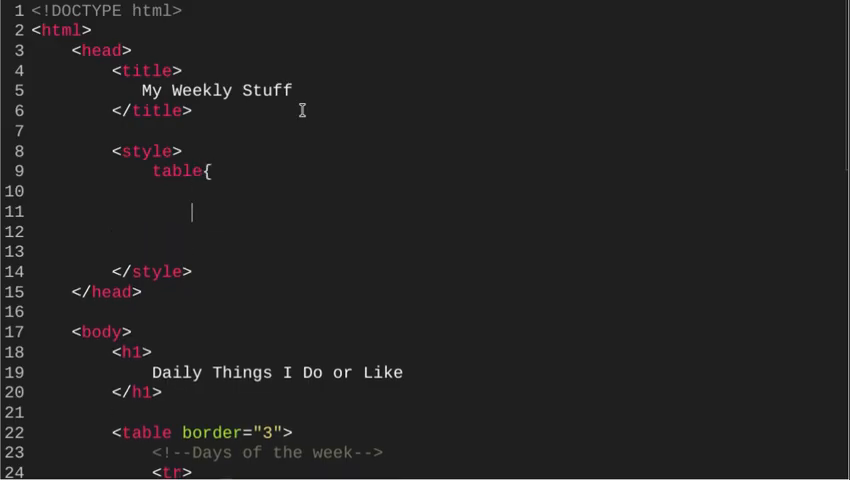
pyautogui.write('}')
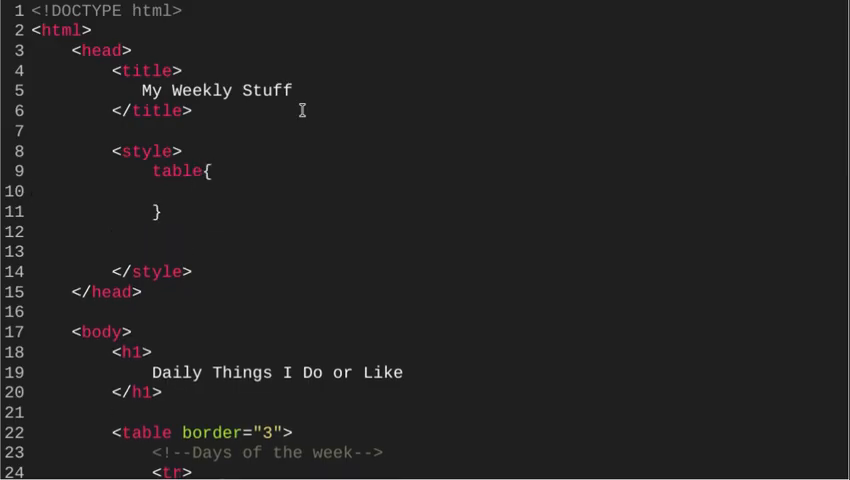
pyautogui.click(190, 191)
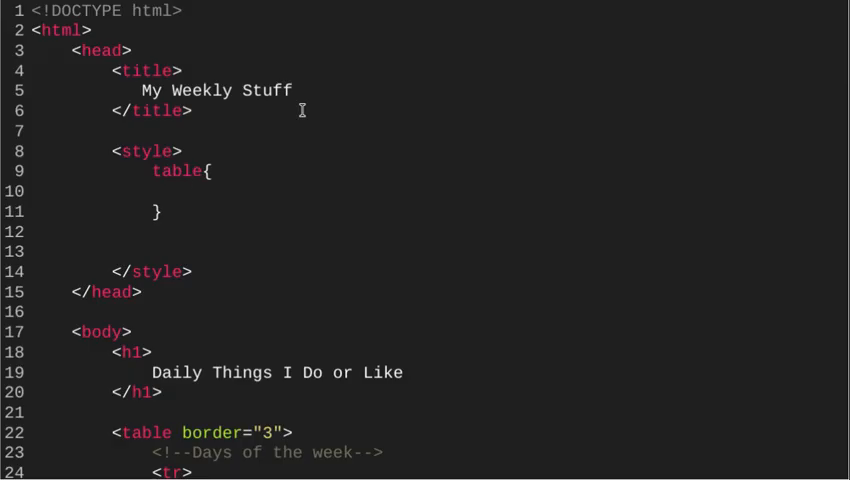
pyautogui.click(191, 191)
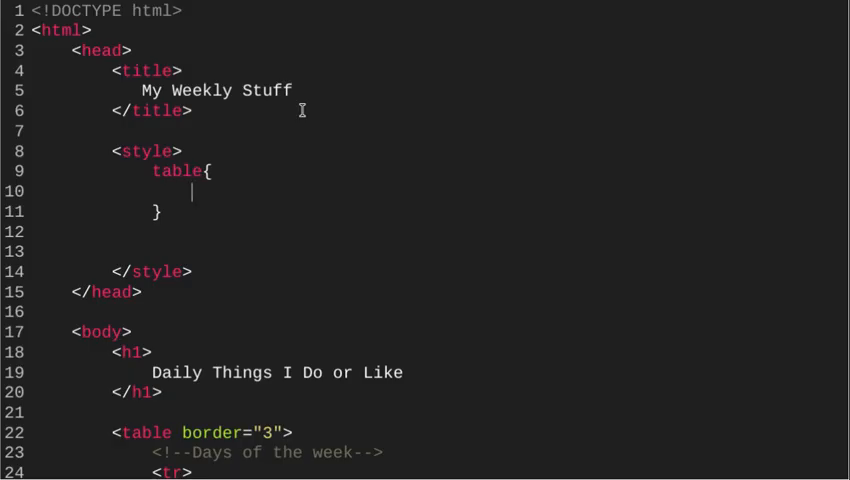
# - Give the table rule width:100% and font-family:Helvetica, with blank lines below
pyautogui.write('width:')
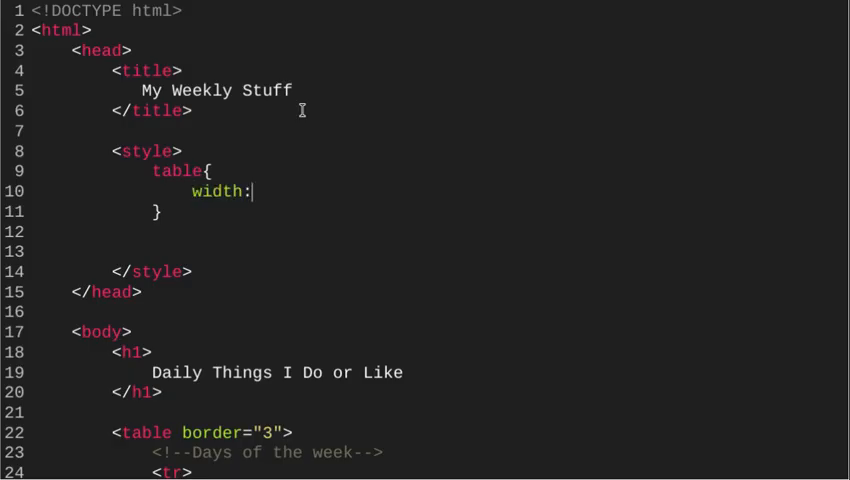
pyautogui.write('100%;')
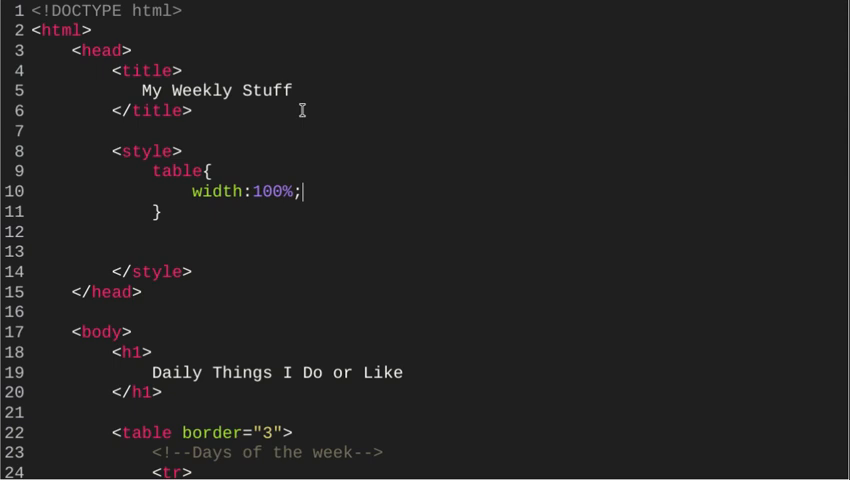
pyautogui.write('fi')
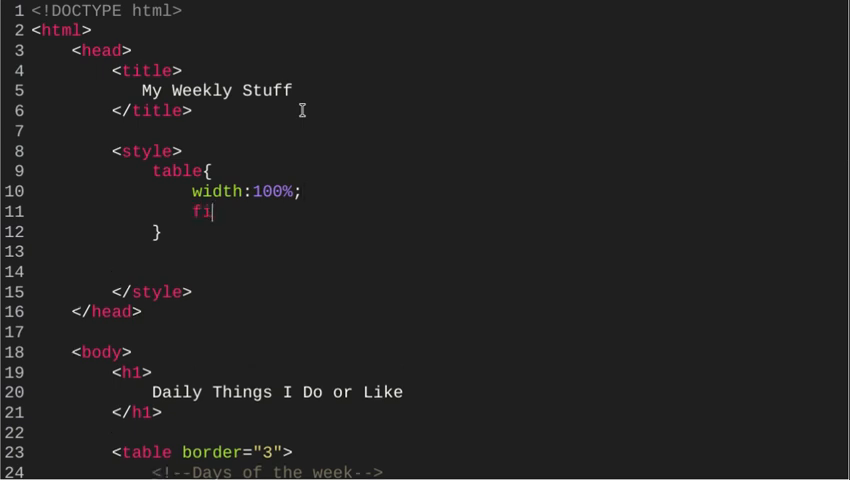
pyautogui.write('ont-')
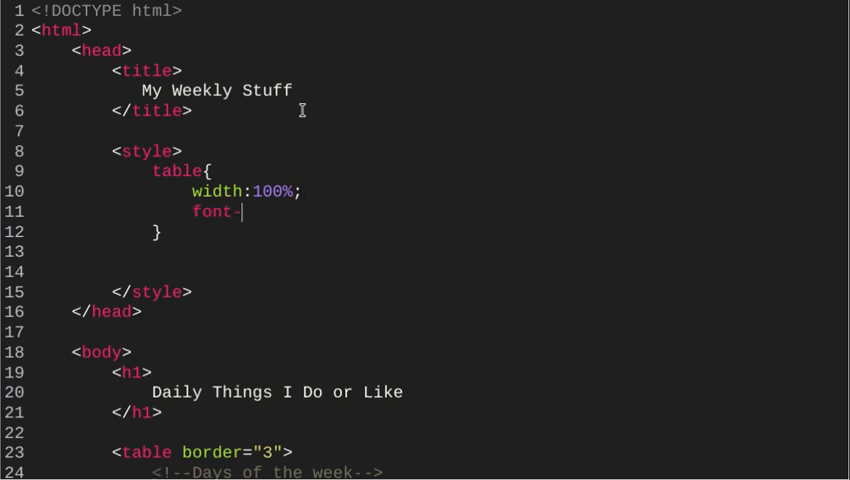
pyautogui.write('famil')
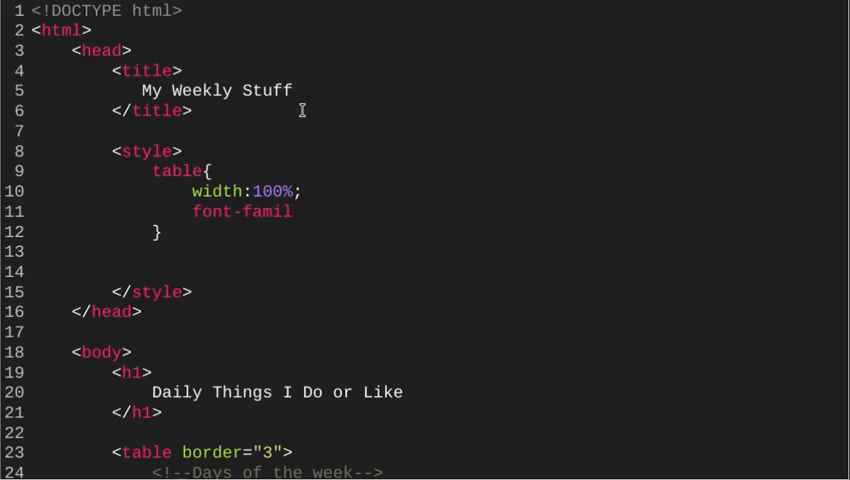
pyautogui.write('y')
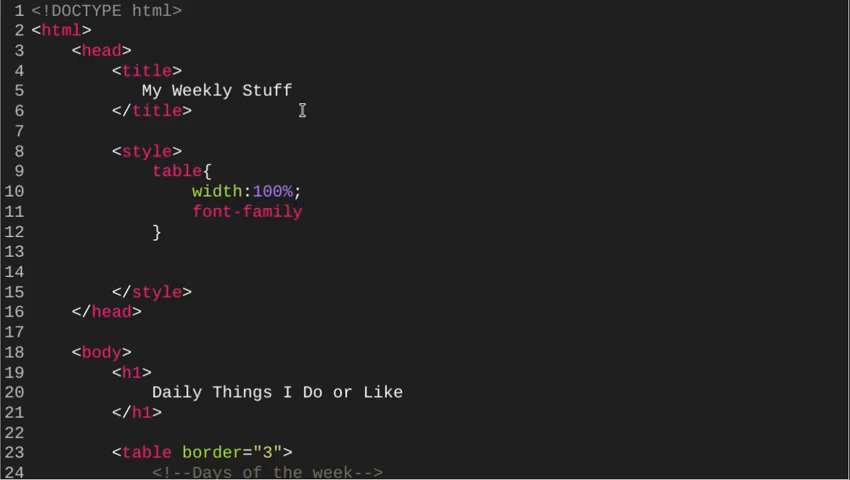
pyautogui.write(':')
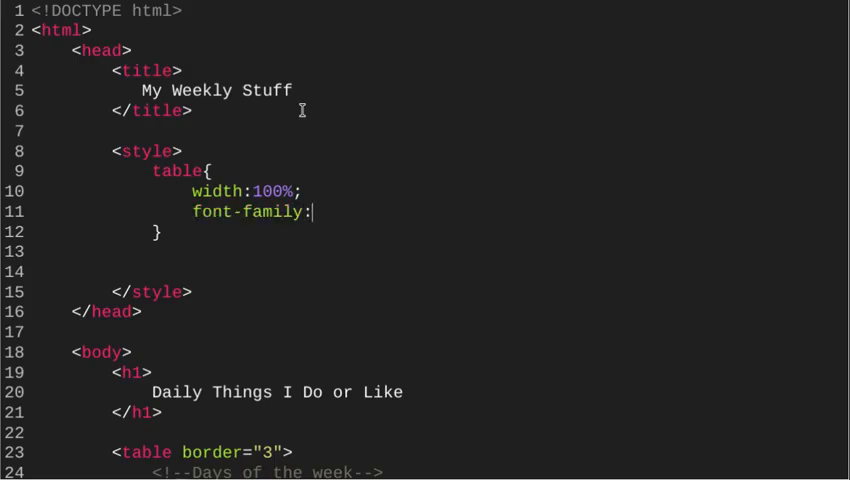
pyautogui.write('Hel')
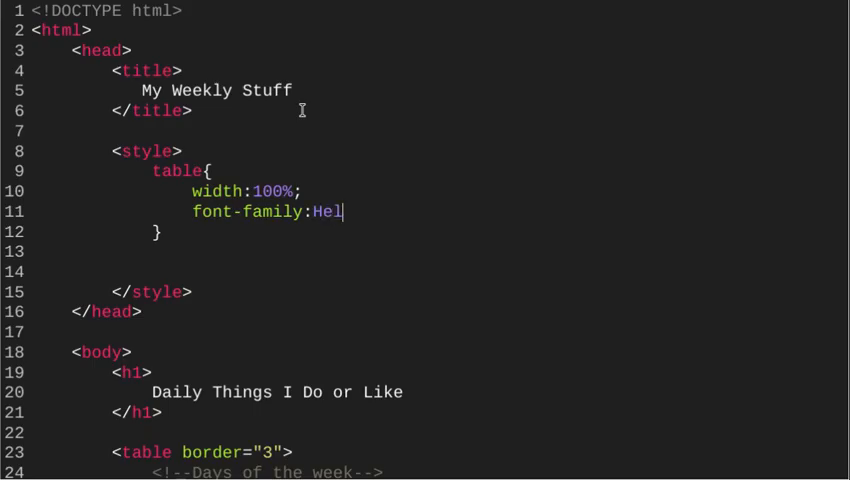
pyautogui.write('vetica')
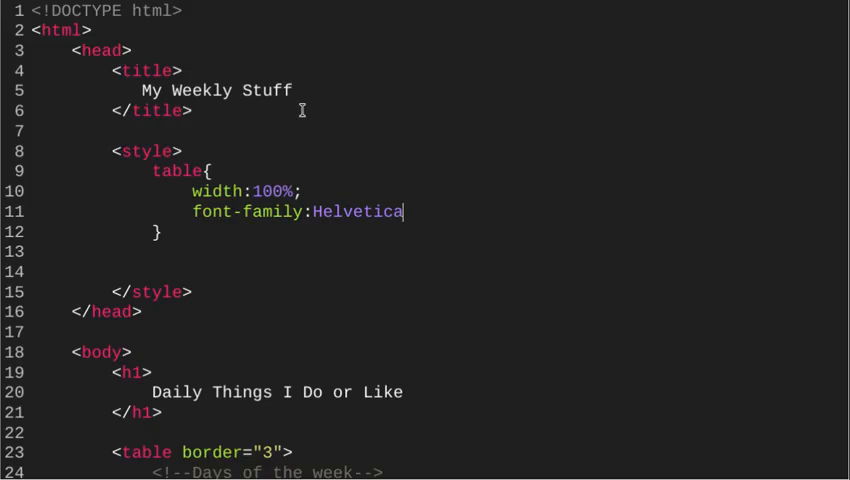
pyautogui.write(';')
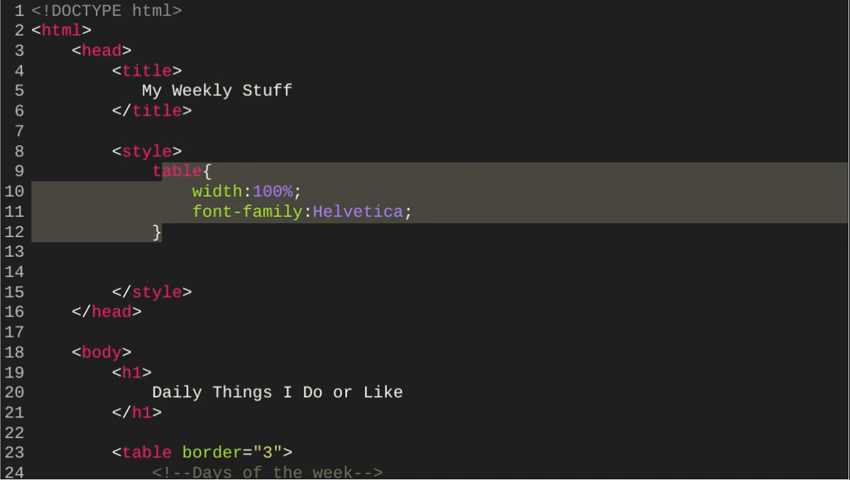
pyautogui.click(213, 233)
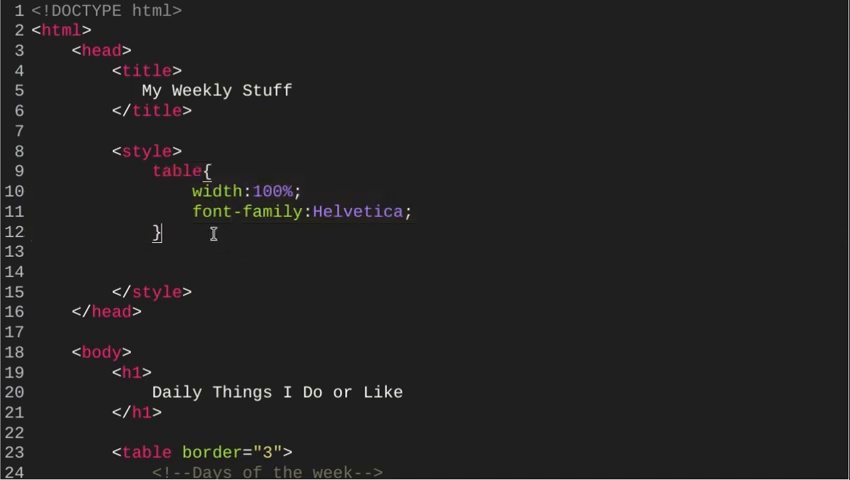
pyautogui.press('enter')
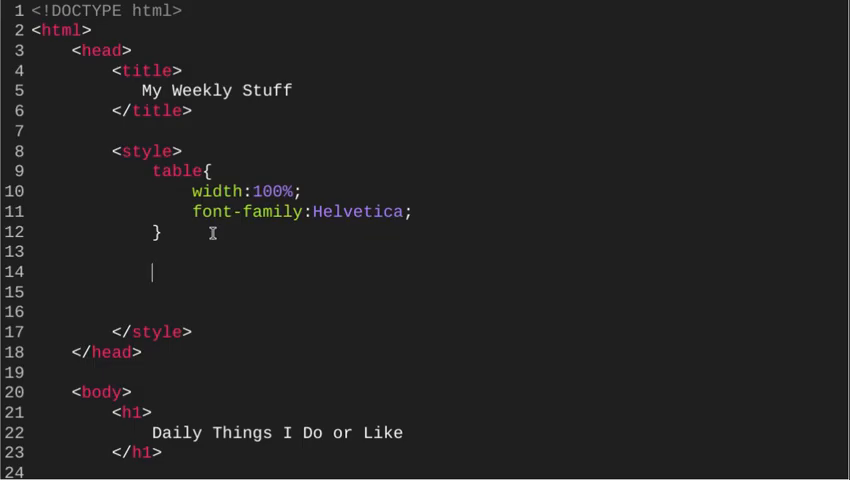
pyautogui.moveTo(396, 358)
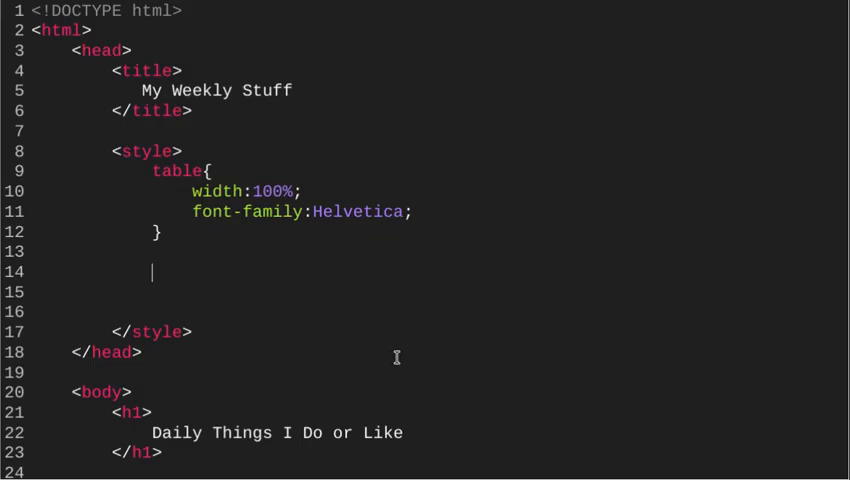
# - Start a .header{ } rule below the table rule
pyautogui.scroll(-3)
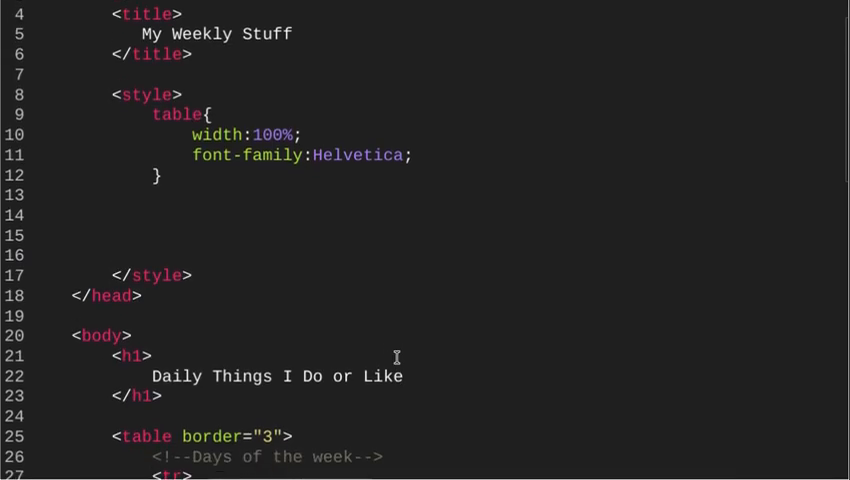
pyautogui.scroll(-3)
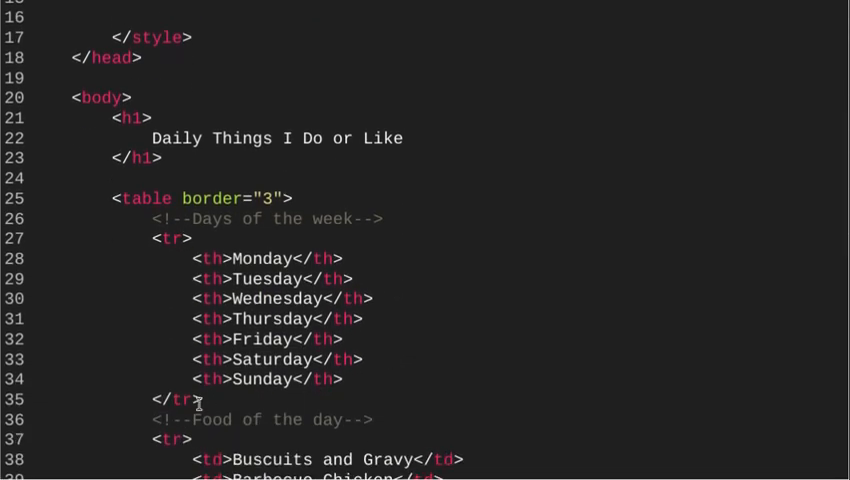
pyautogui.moveTo(150, 238); pyautogui.dragTo(200, 399)
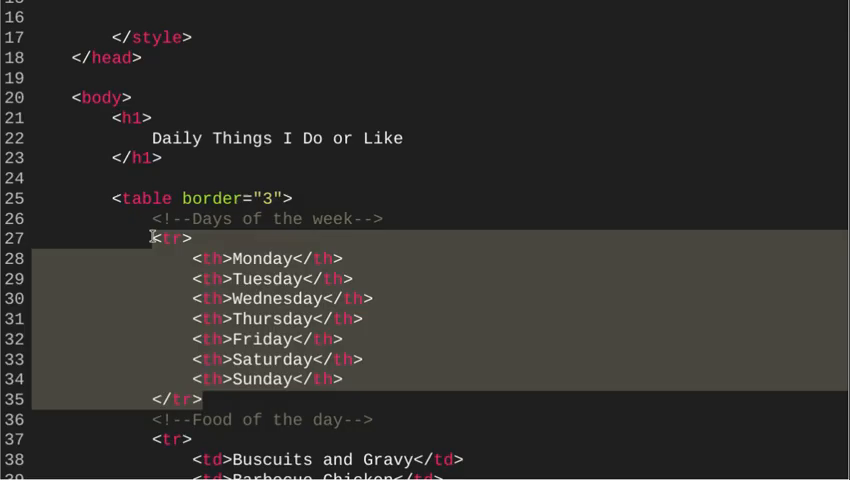
pyautogui.scroll(3)
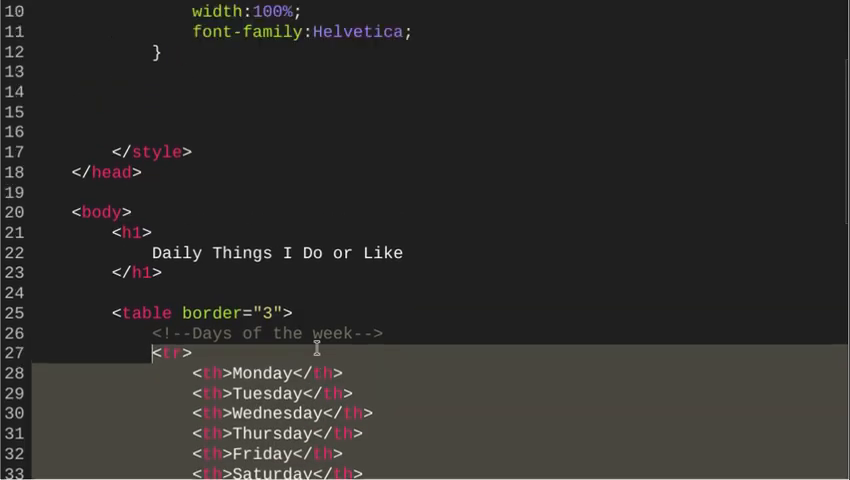
pyautogui.scroll(3)
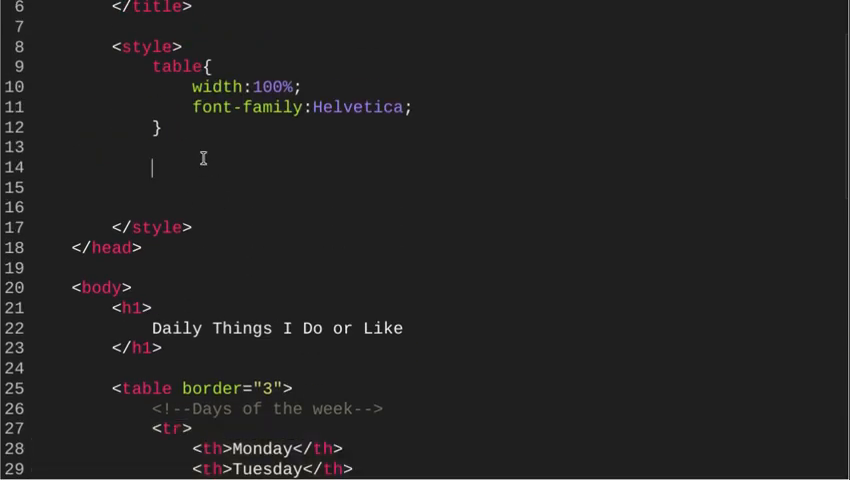
pyautogui.write('.')
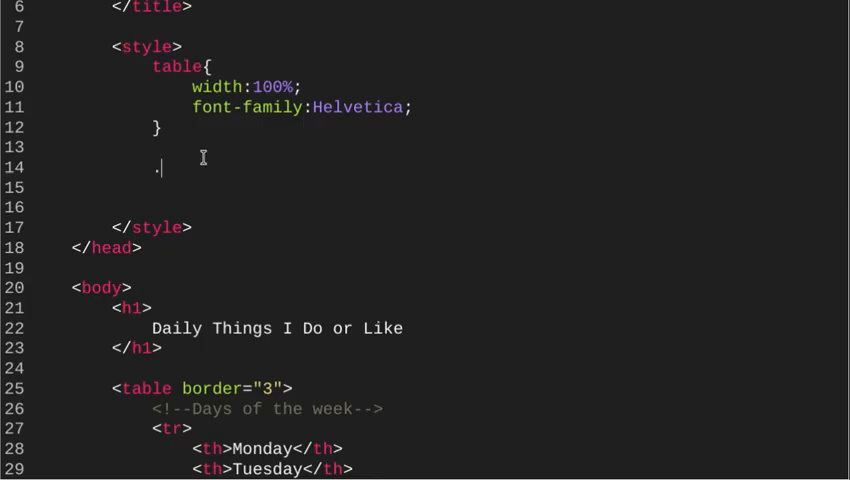
pyautogui.write('heade')
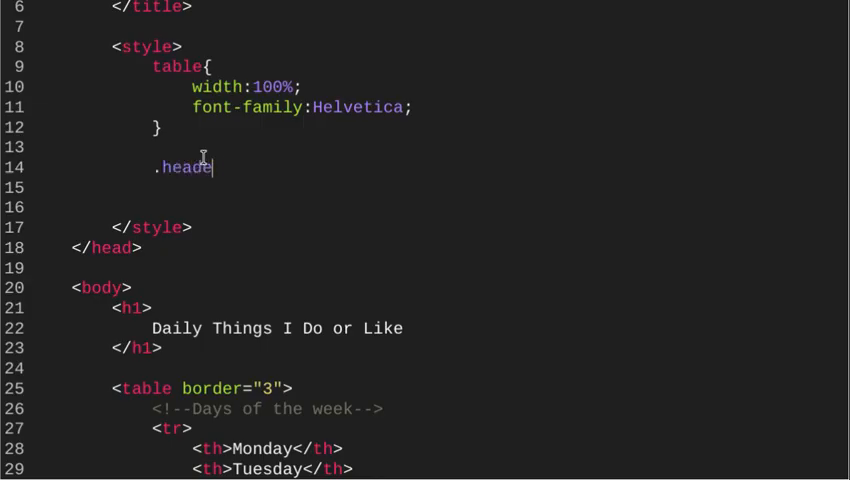
pyautogui.write('r{')
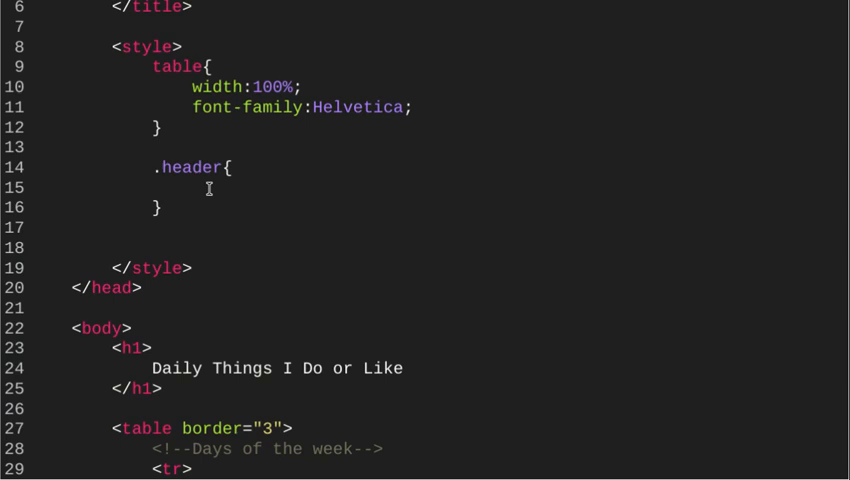
pyautogui.click(185, 188)
pyautogui.write('background')
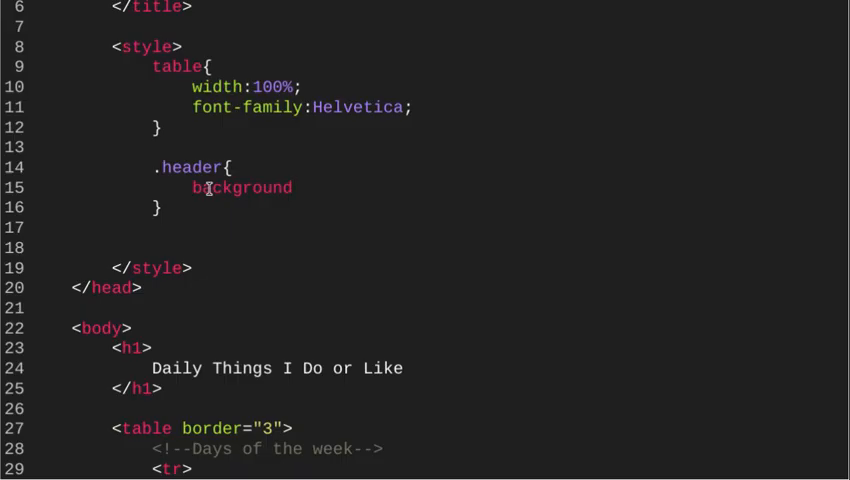
# - Set the .header rule's background-color to OliveDrab
pyautogui.click(292, 188)
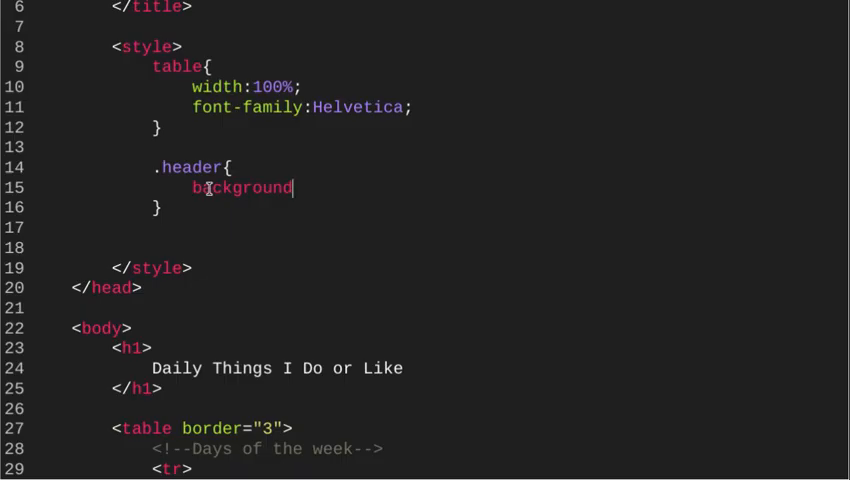
pyautogui.write('-color:')
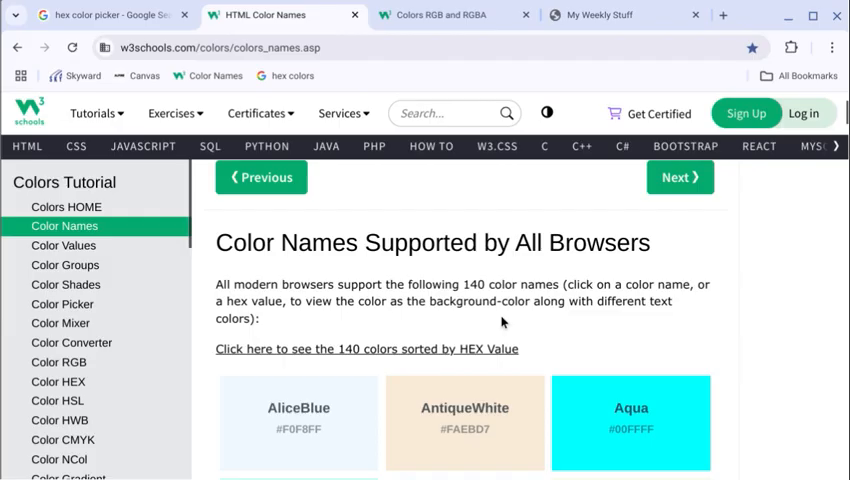
pyautogui.scroll(-3)
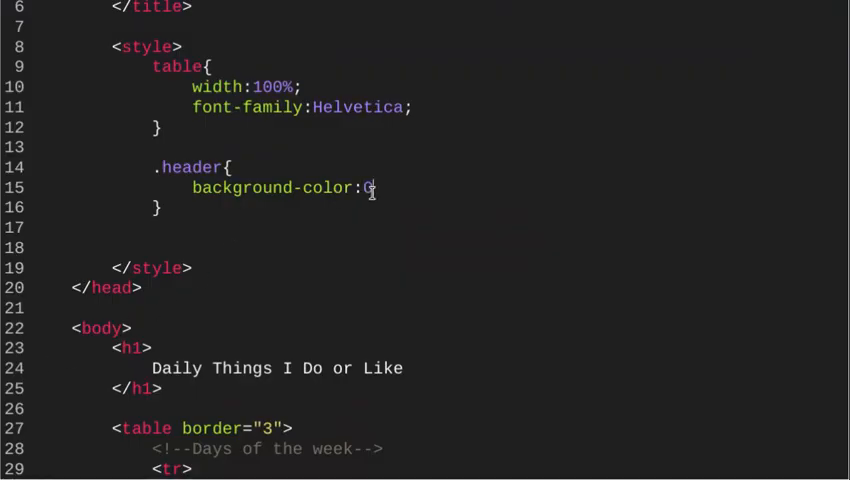
pyautogui.write('live')
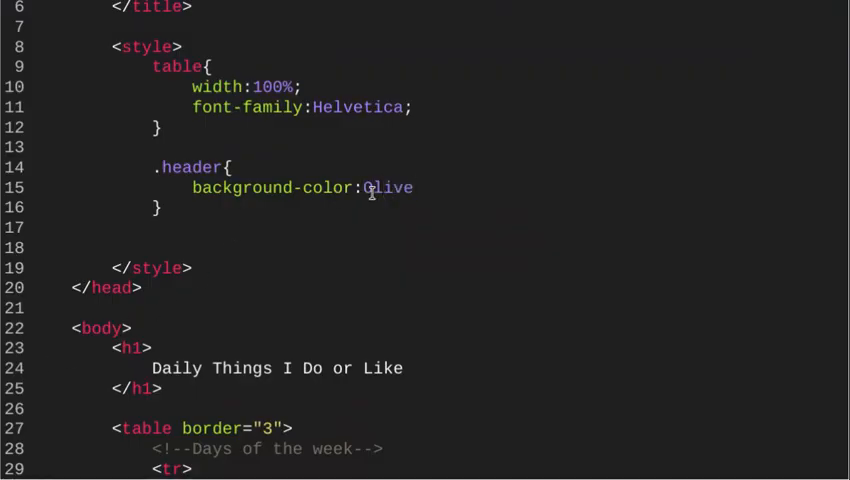
pyautogui.write('Dra')
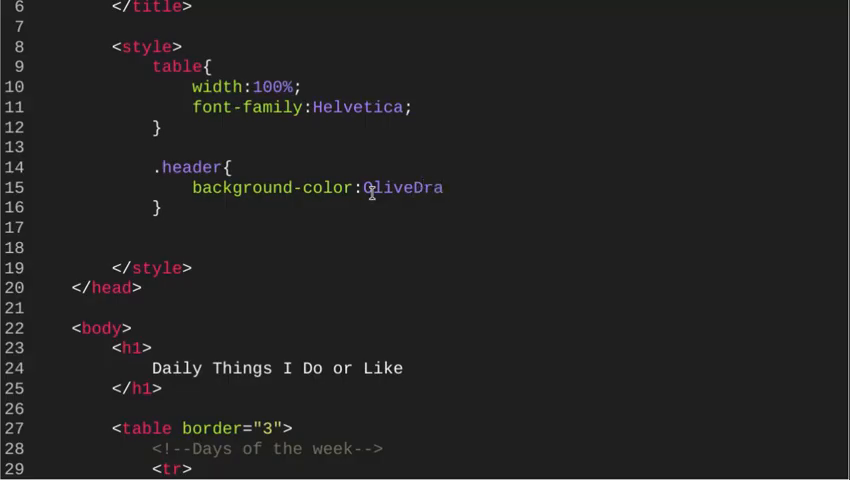
pyautogui.write('b;')
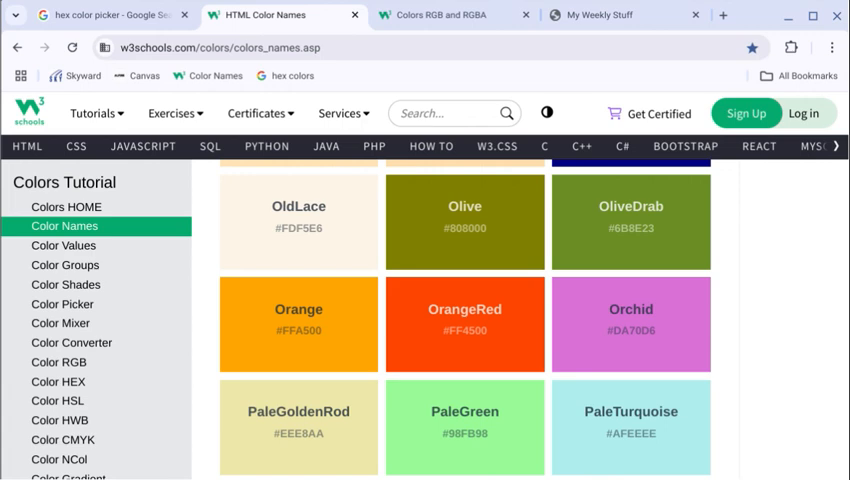
pyautogui.click(625, 15)
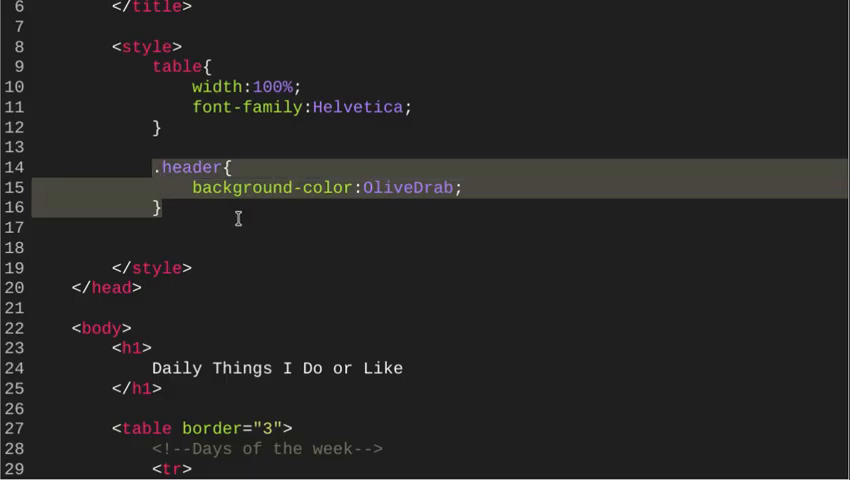
pyautogui.scroll(-3)
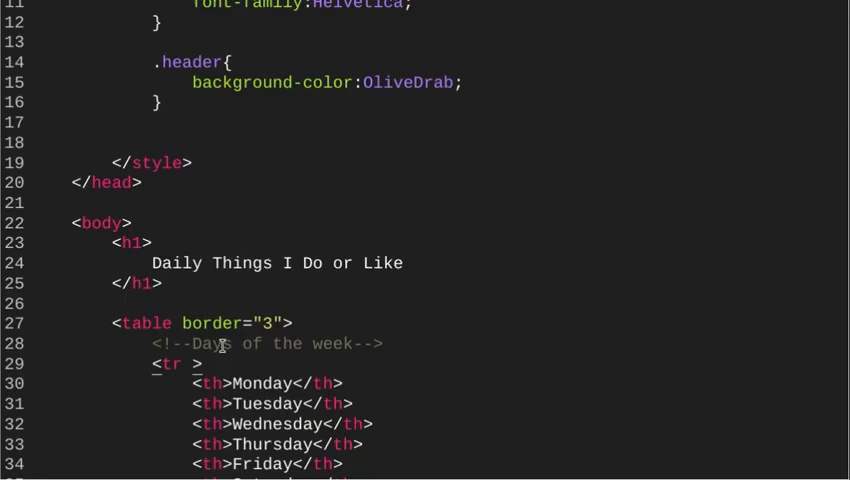
# - Add class="header" to the days-of-the-week <tr> tag
pyautogui.write('class')
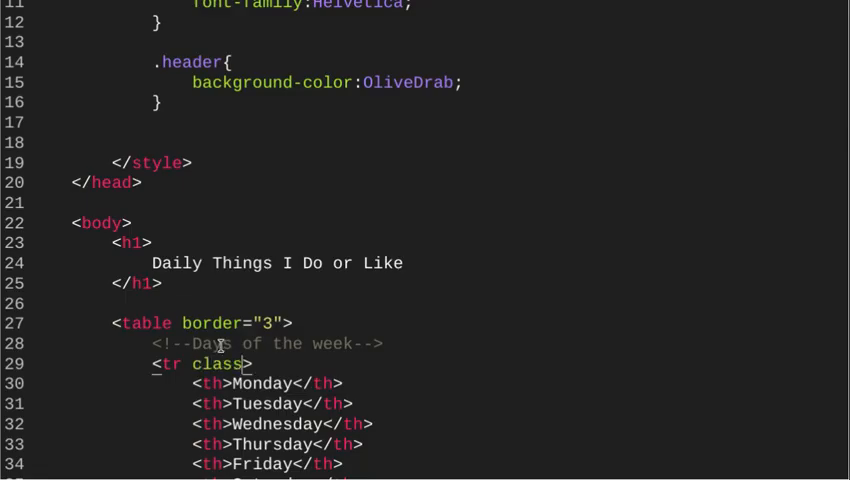
pyautogui.write('="he')
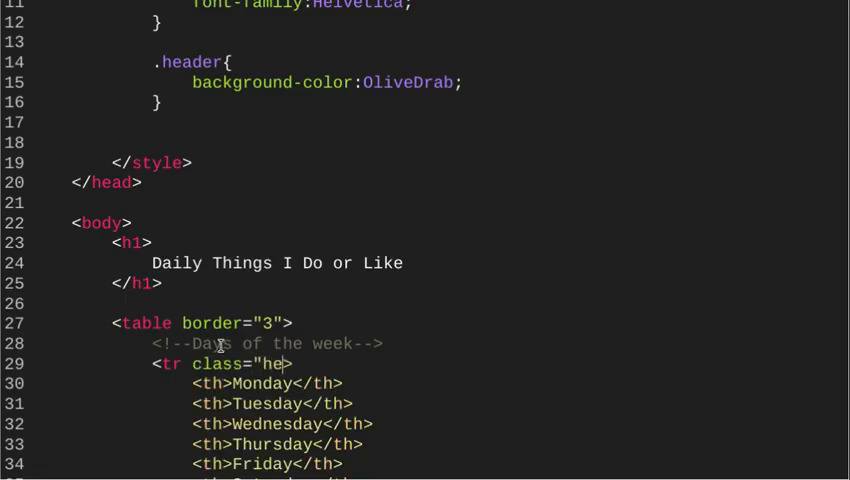
pyautogui.write('ader')
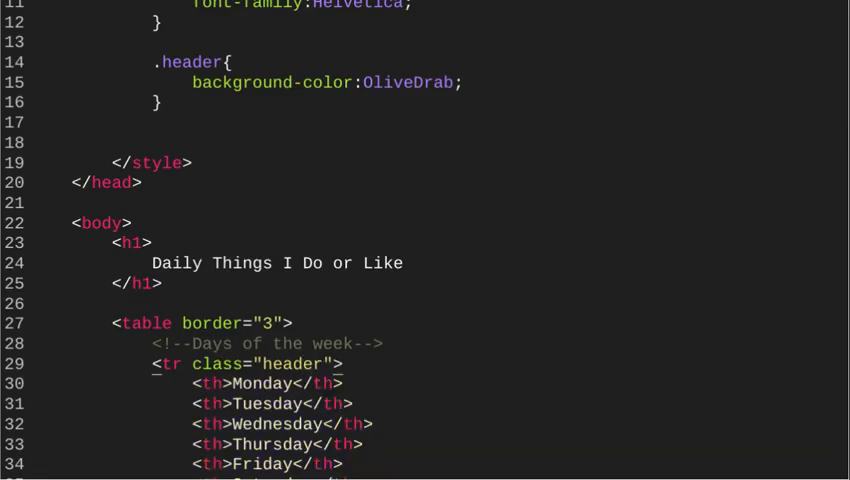
pyautogui.moveTo(383, 198)
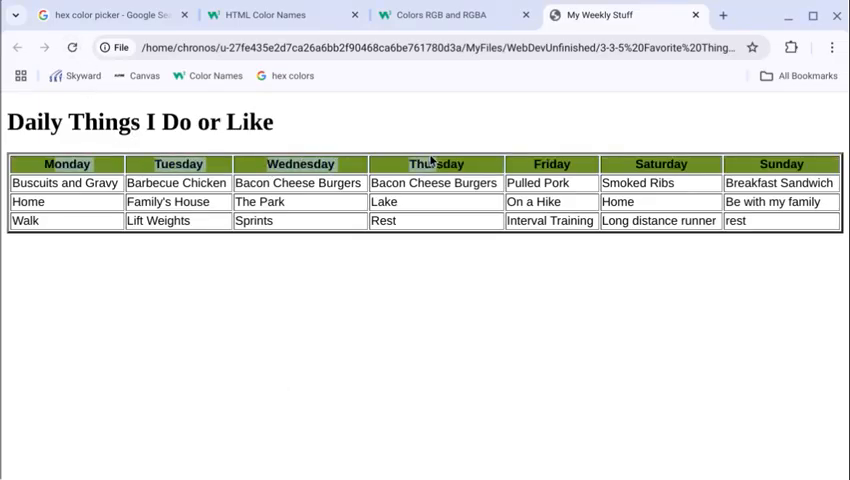
pyautogui.moveTo(449, 241)
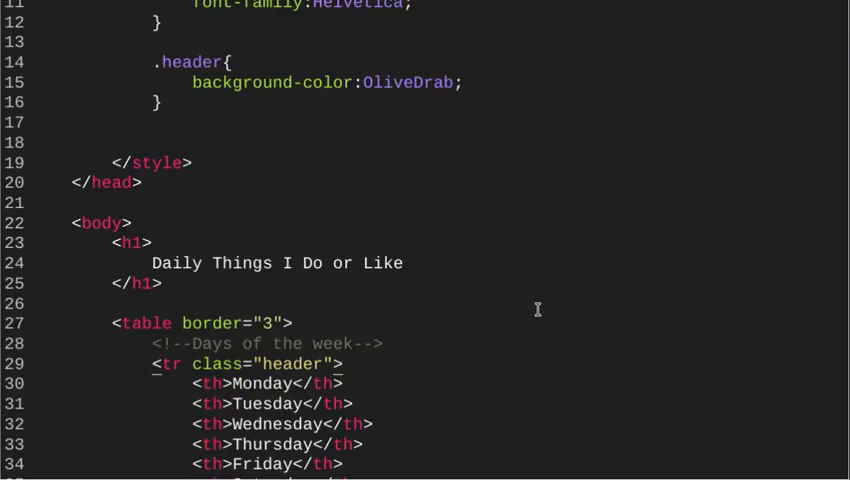
pyautogui.moveTo(481, 331)
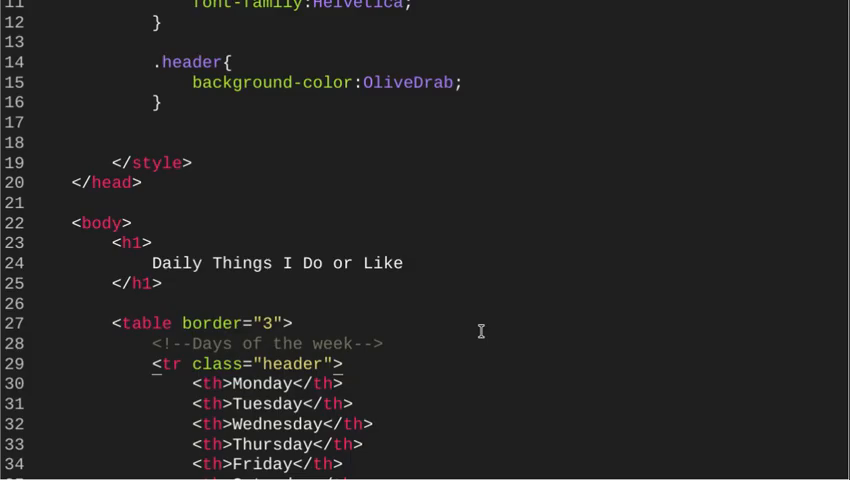
pyautogui.moveTo(458, 330)
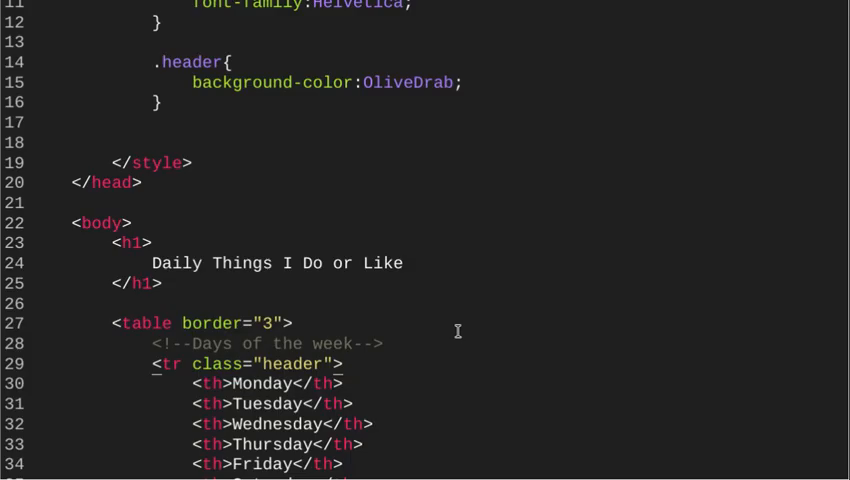
pyautogui.moveTo(390, 357)
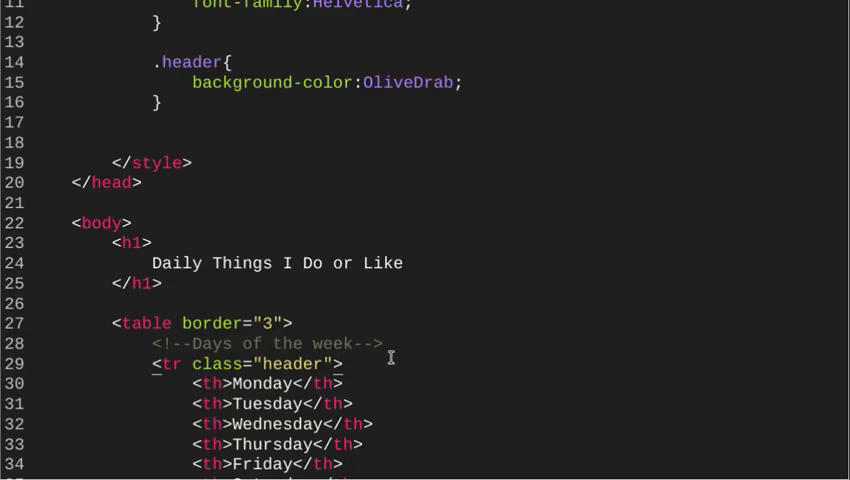
# - Make room below the .header rule for another style rule
pyautogui.scroll(-3)
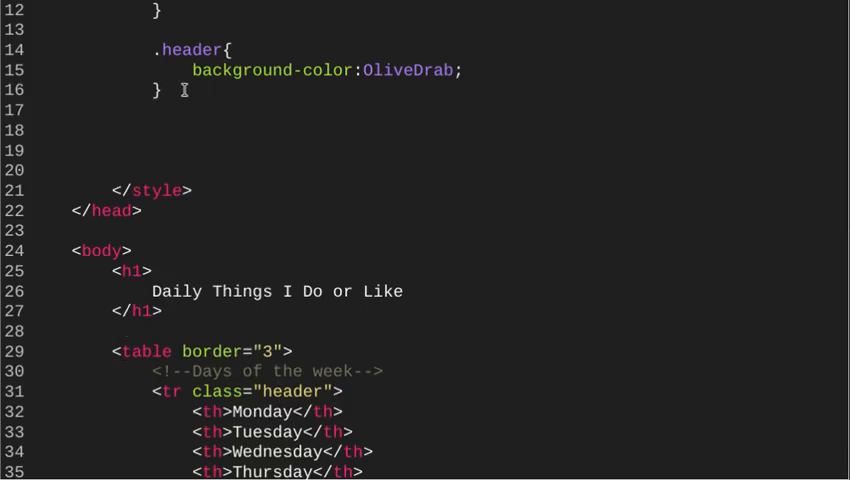
# - Type a .odd-row{ } rule containing an unfinished background-color: property
pyautogui.write('.')
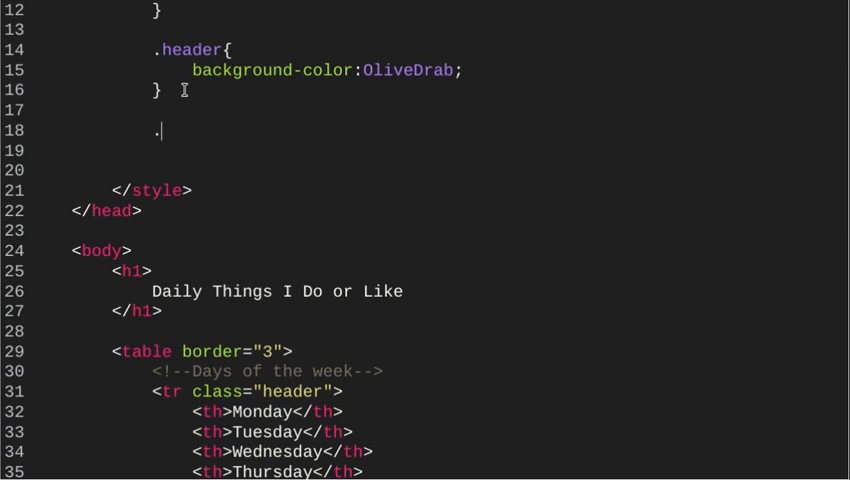
pyautogui.write('o')
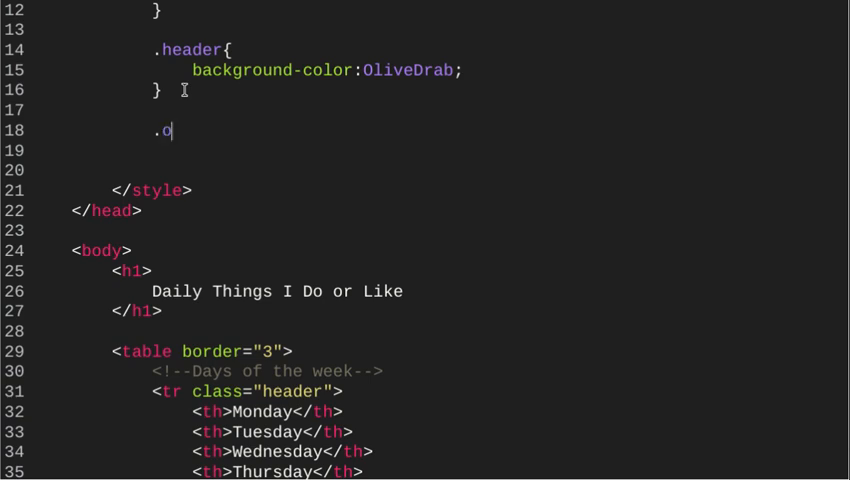
pyautogui.write('dd-')
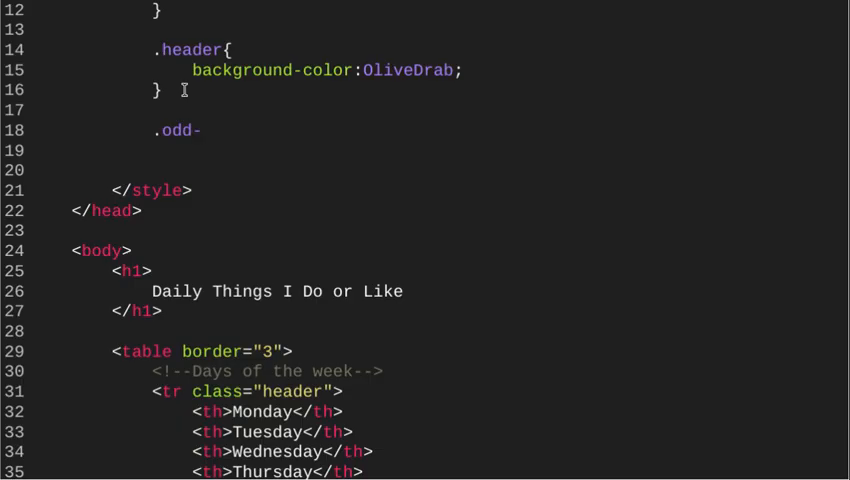
pyautogui.write('row')
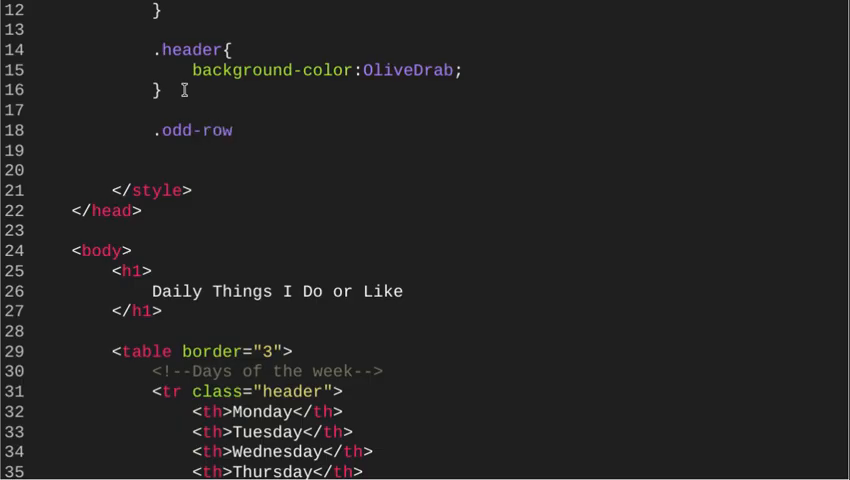
pyautogui.click(230, 130)
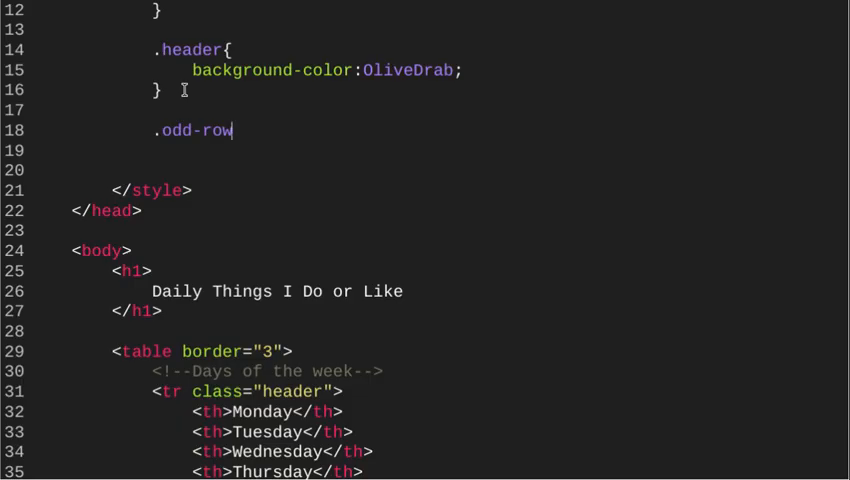
pyautogui.write('{')
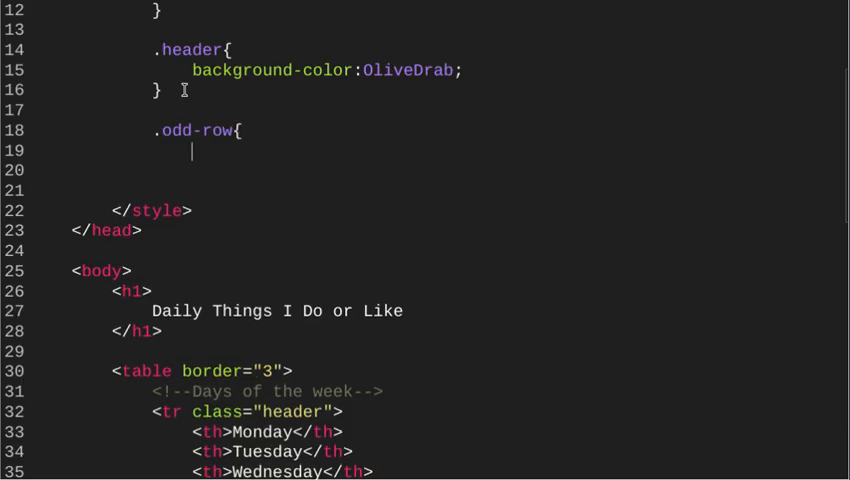
pyautogui.write('}')
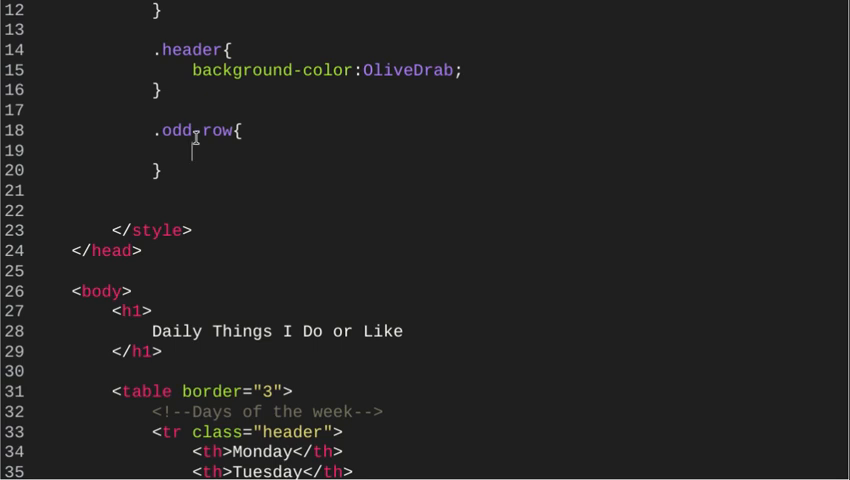
pyautogui.write('backgrou')
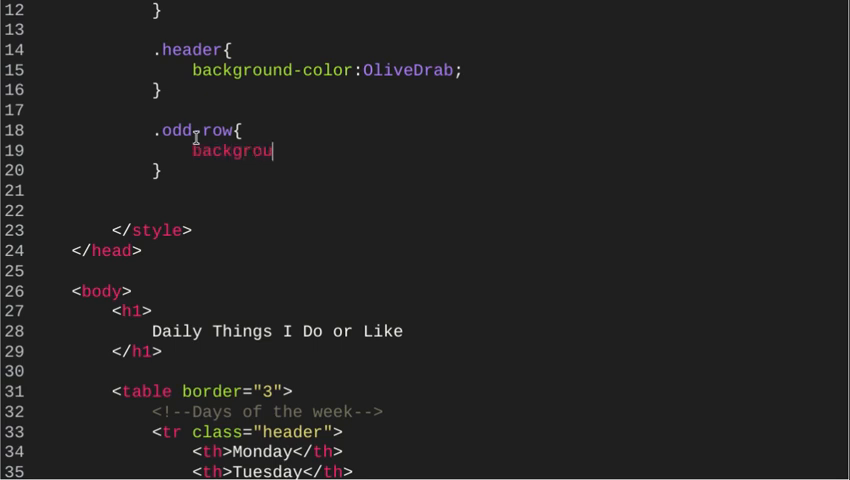
pyautogui.write('nd')
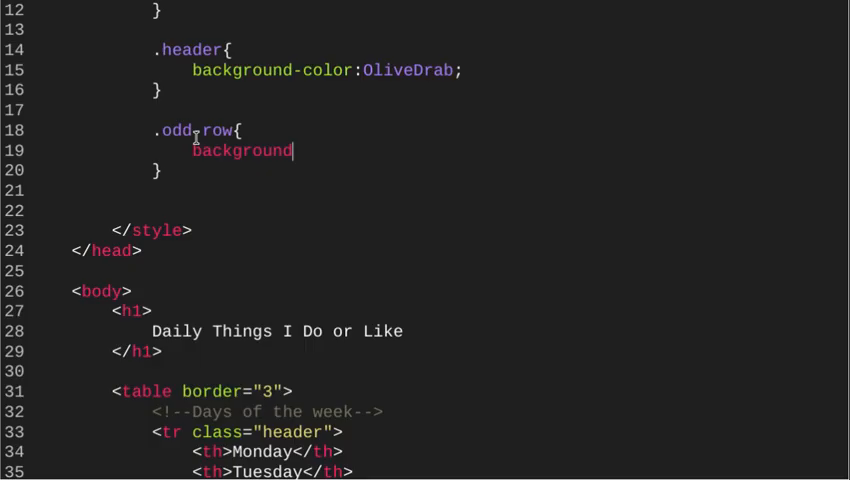
pyautogui.write('-color')
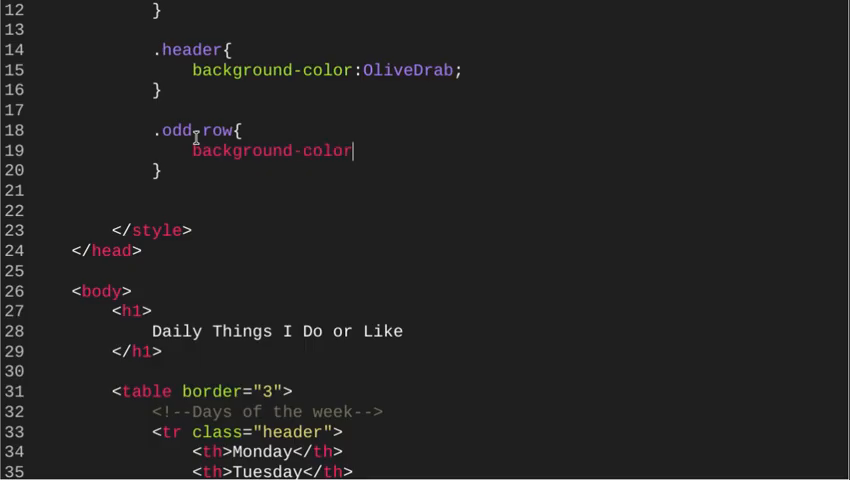
pyautogui.write(':')
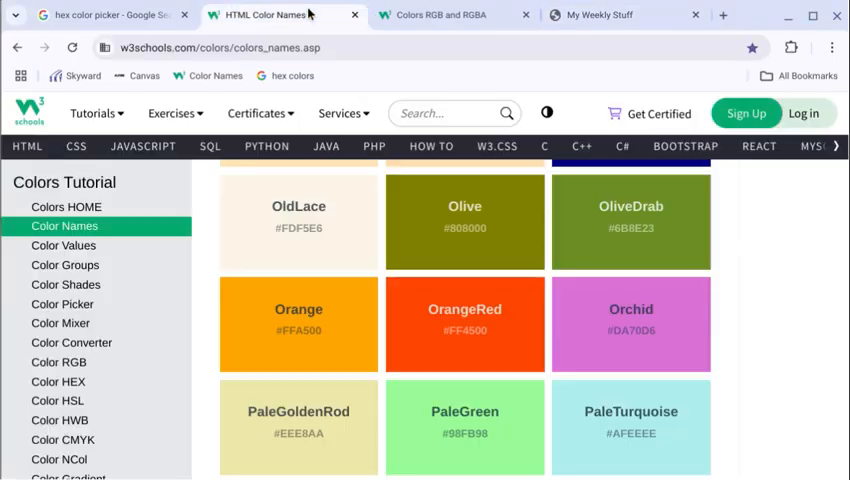
# - Enter SandyBrown as the .odd-row background-color value
pyautogui.scroll(-3)
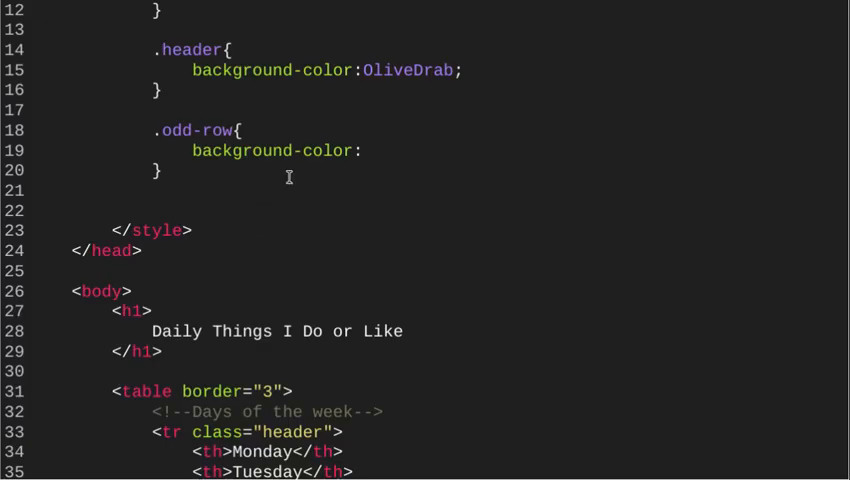
pyautogui.write('Sandy')
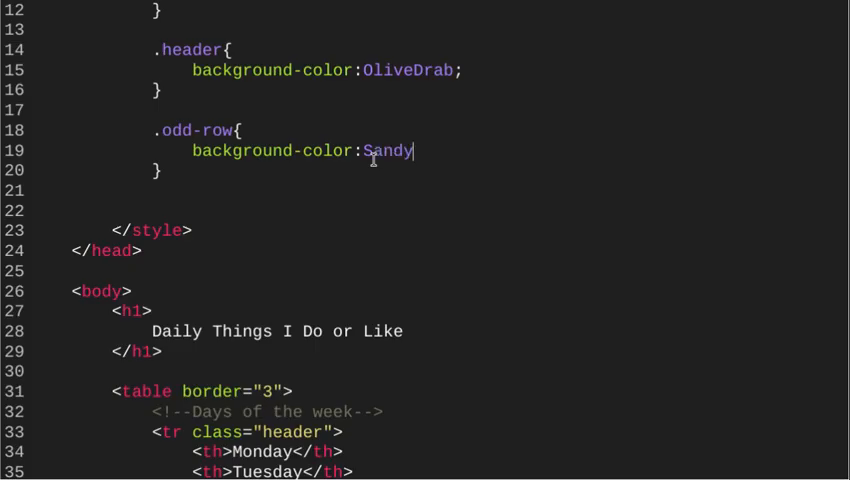
pyautogui.write('Brown;')
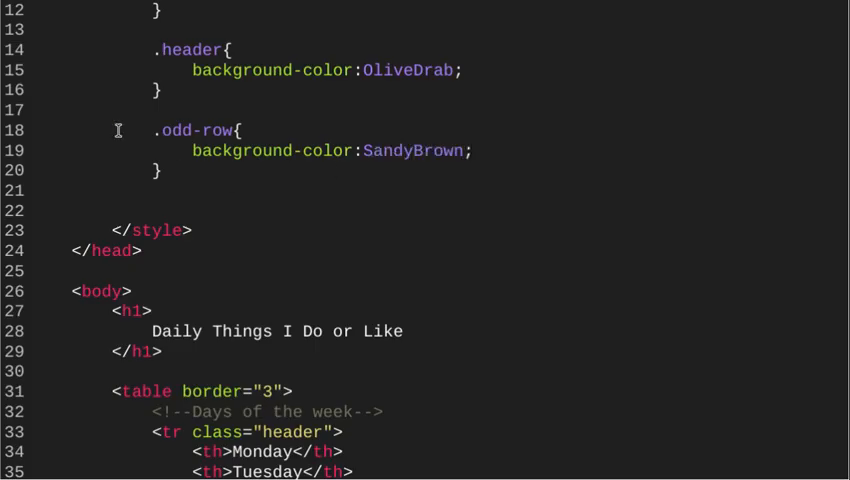
pyautogui.moveTo(118, 130)
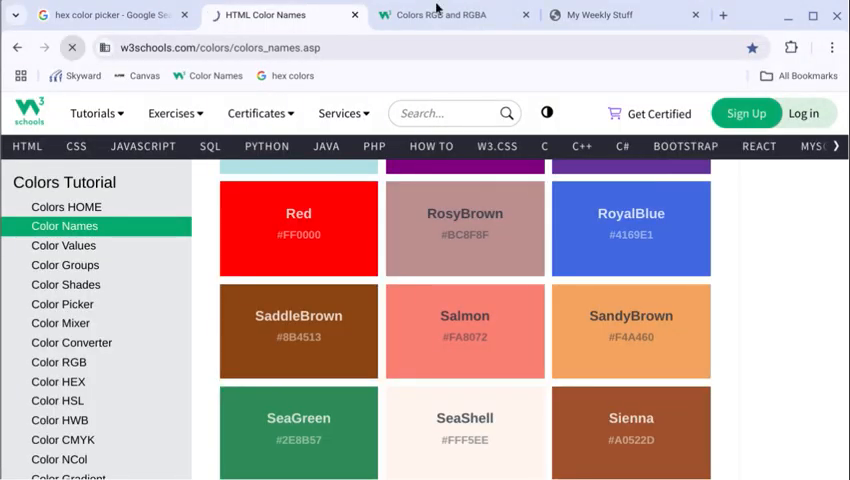
pyautogui.click(625, 15)
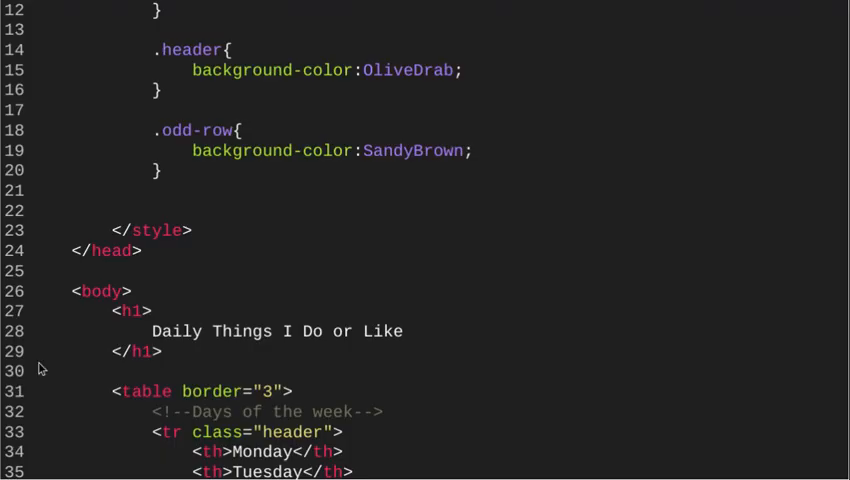
# - Add class="odd-row" to the Food of the day <tr> tag
pyautogui.scroll(-3)
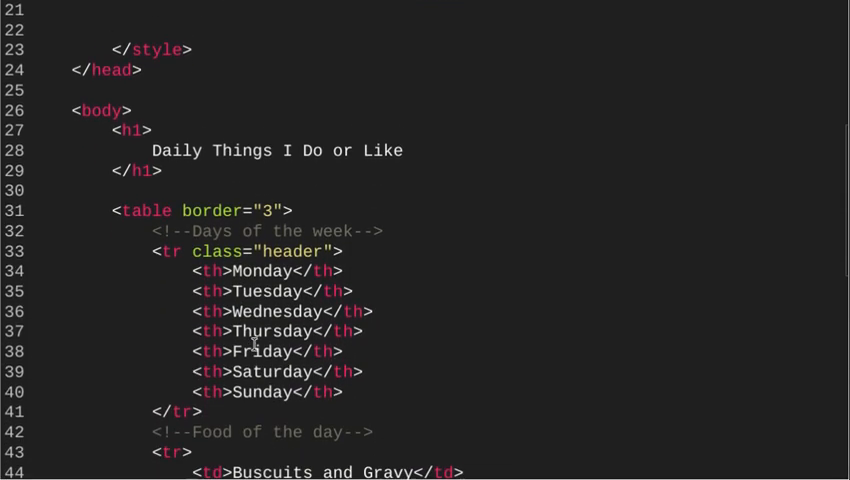
pyautogui.scroll(-3)
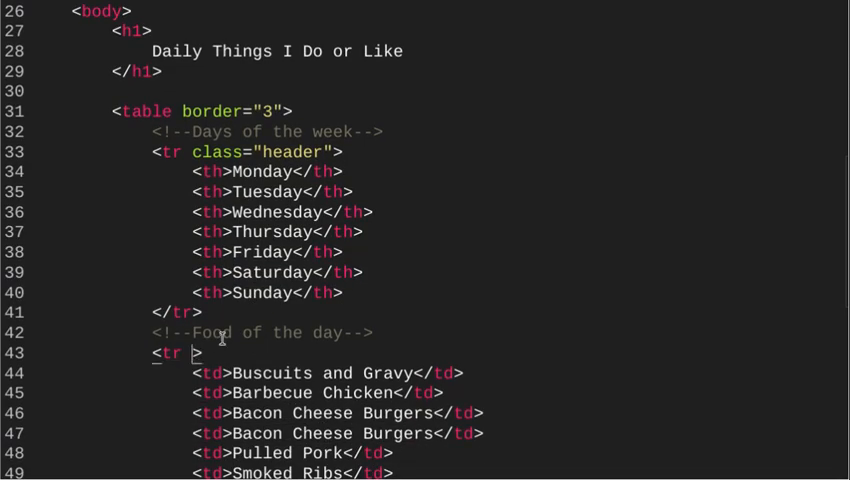
pyautogui.write('class="')
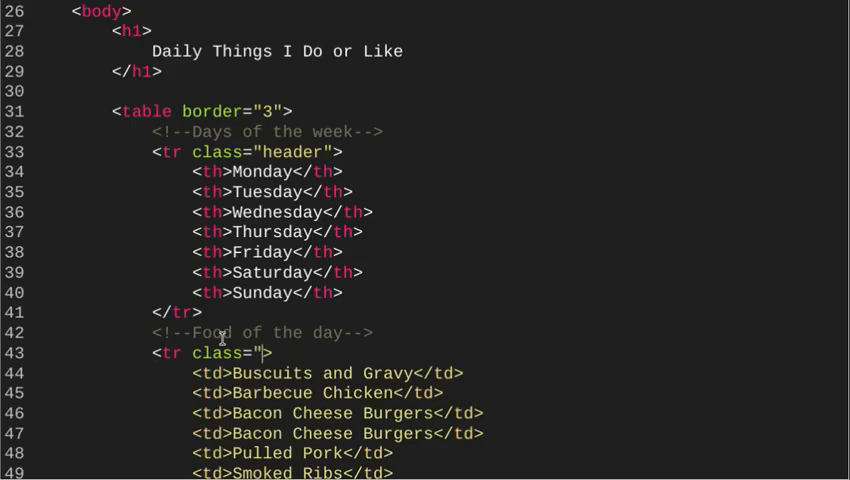
pyautogui.write('odd')
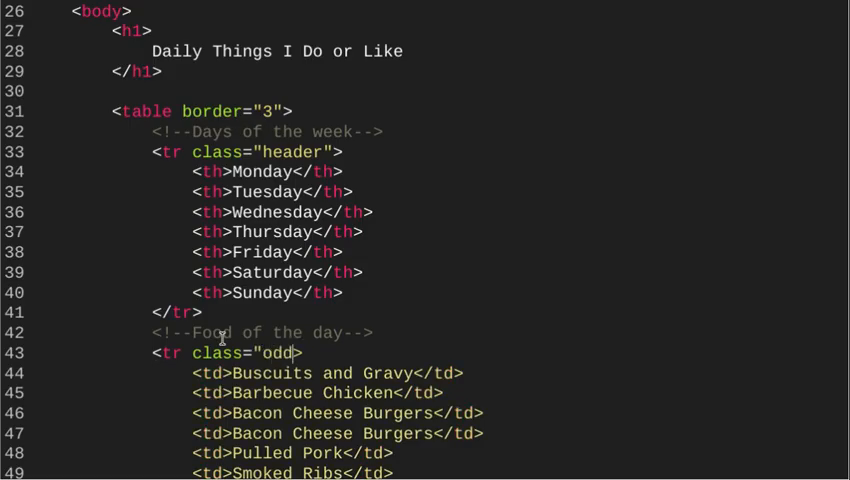
pyautogui.write('-row')
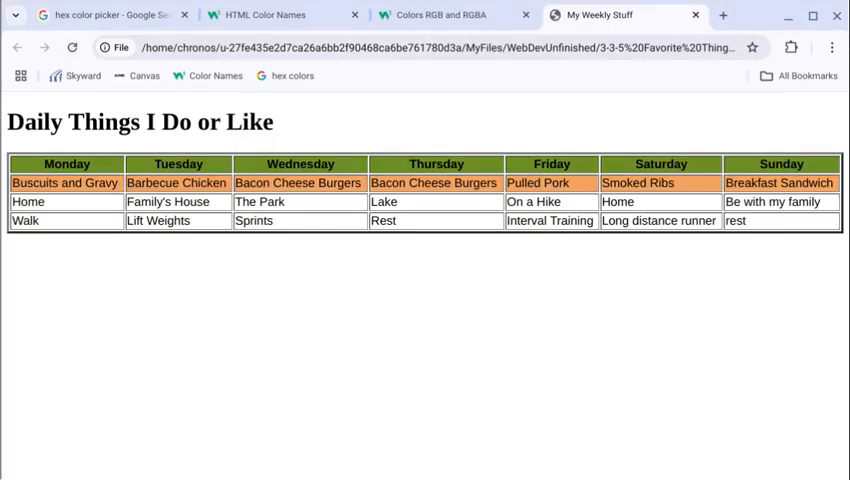
pyautogui.press('ctrl+u')
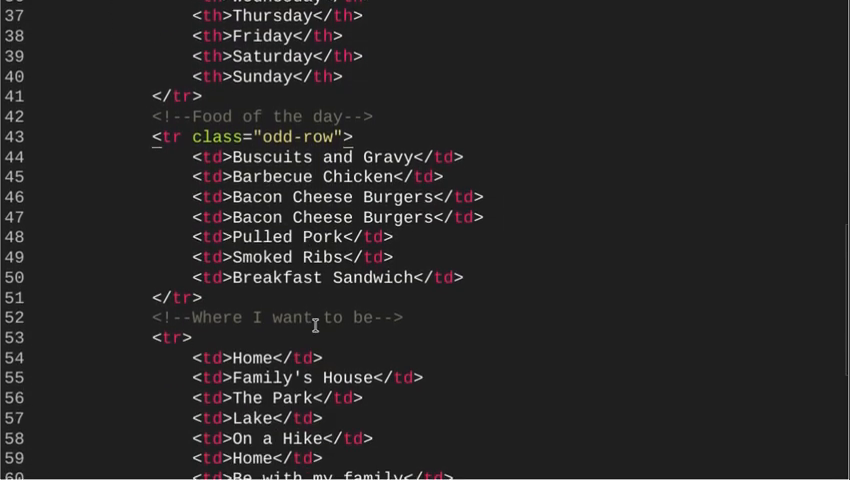
# - Add the odd-row class to the Exercise of the day <tr> tag
pyautogui.scroll(-3)
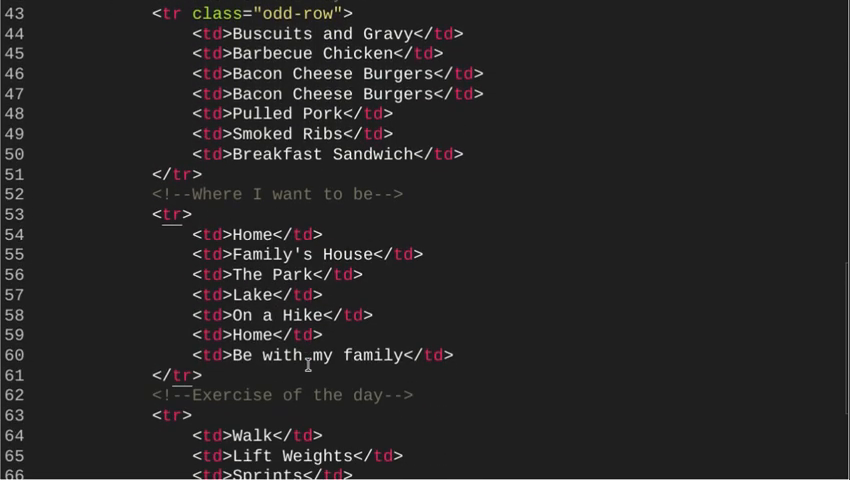
pyautogui.scroll(-3)
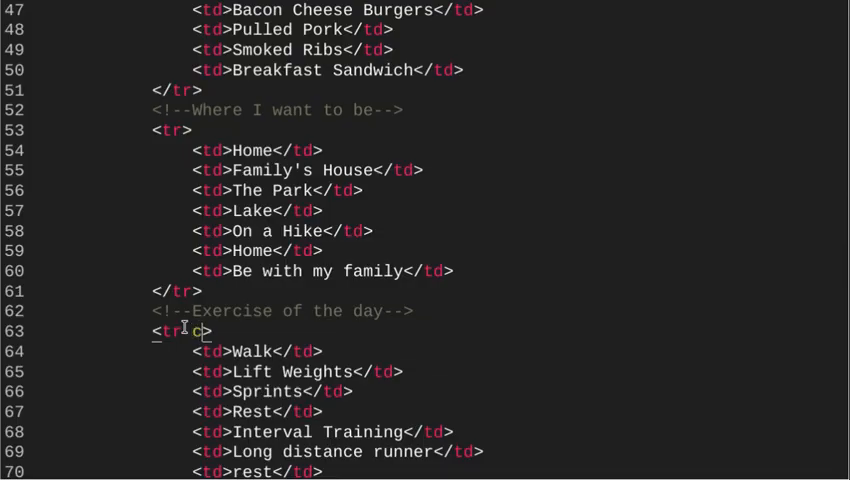
pyautogui.write('class="odd-')
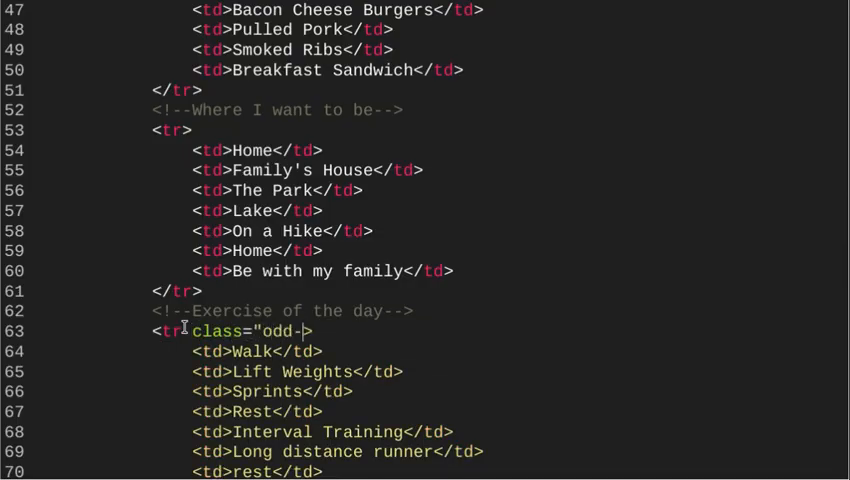
pyautogui.write('row')
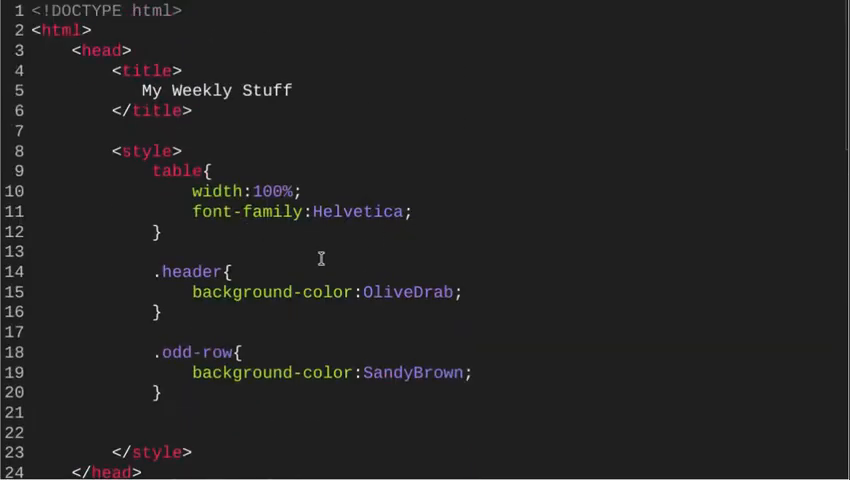
# - Add a font-size:20px; line to the .header rule
pyautogui.click(465, 291)
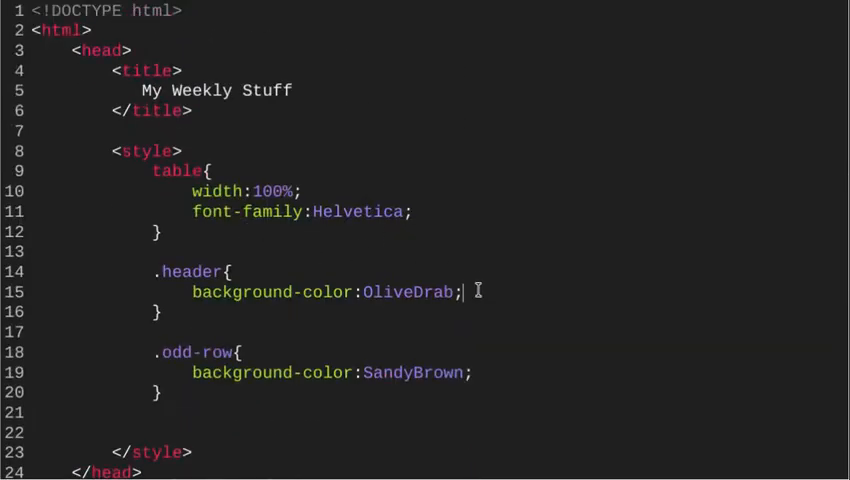
pyautogui.press('Enter')
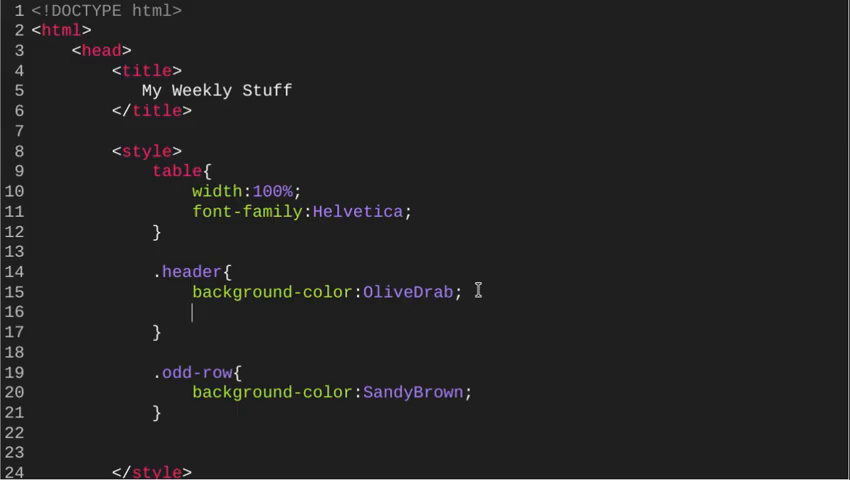
pyautogui.write('font')
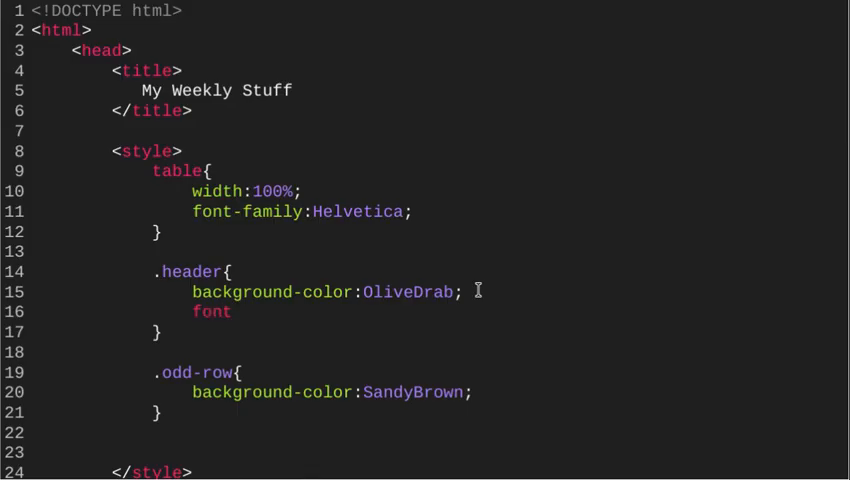
pyautogui.write('-size')
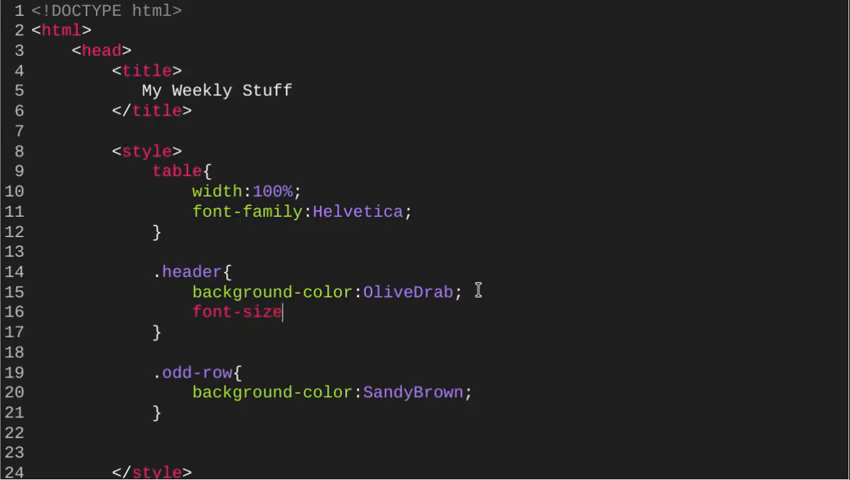
pyautogui.write(':')
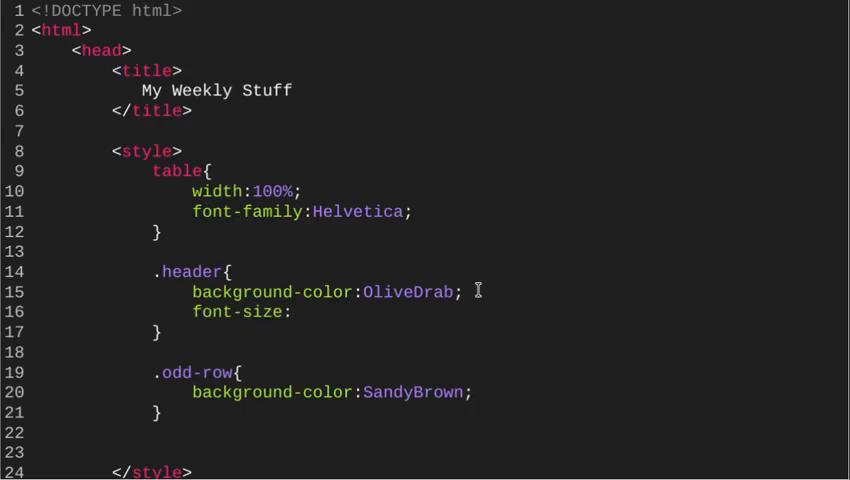
pyautogui.write('20')
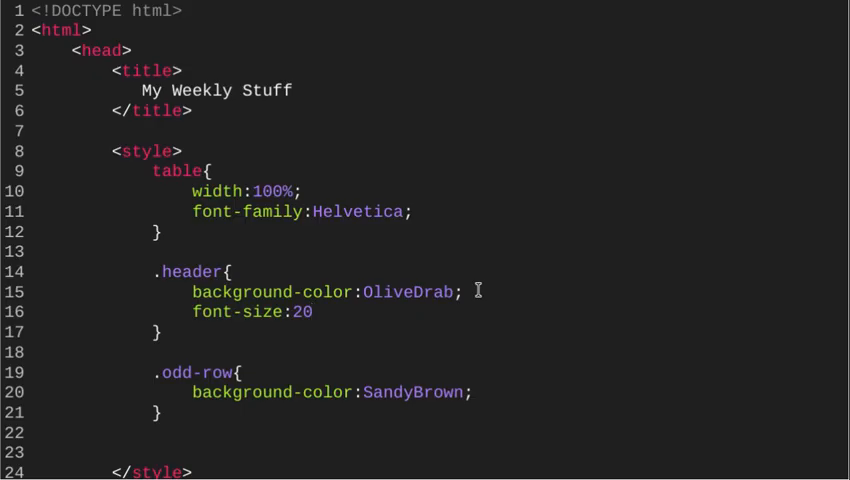
pyautogui.write('px;')
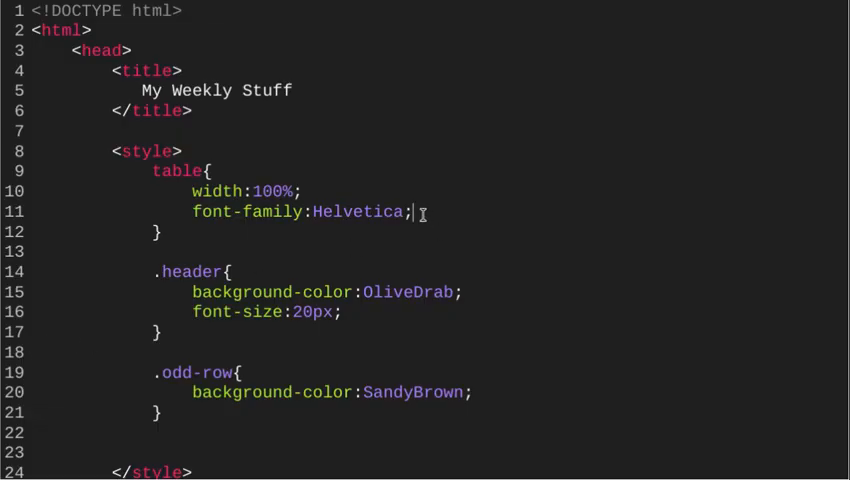
# - Add color:white; to the .header rule after the font size
pyautogui.write('color')
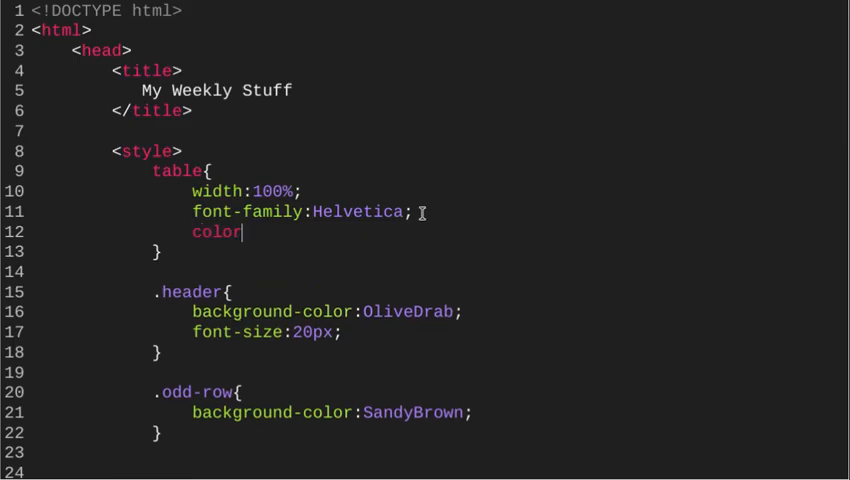
pyautogui.press('Backspace')
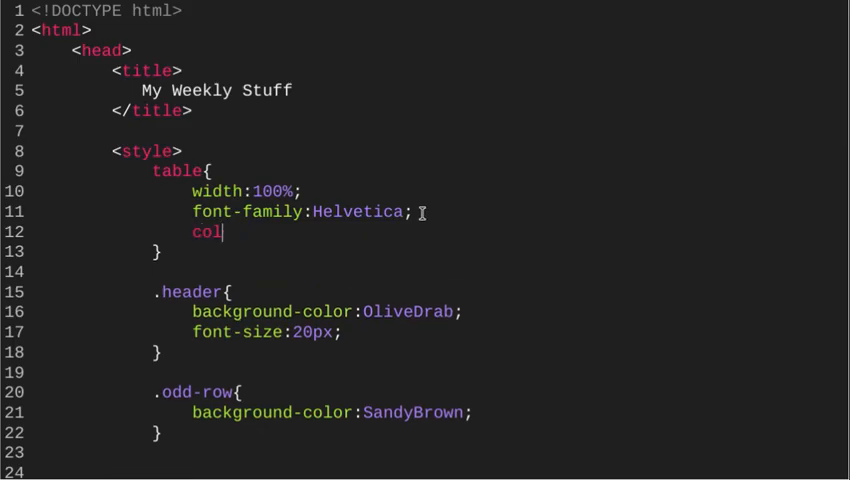
pyautogui.press('BackSpace')
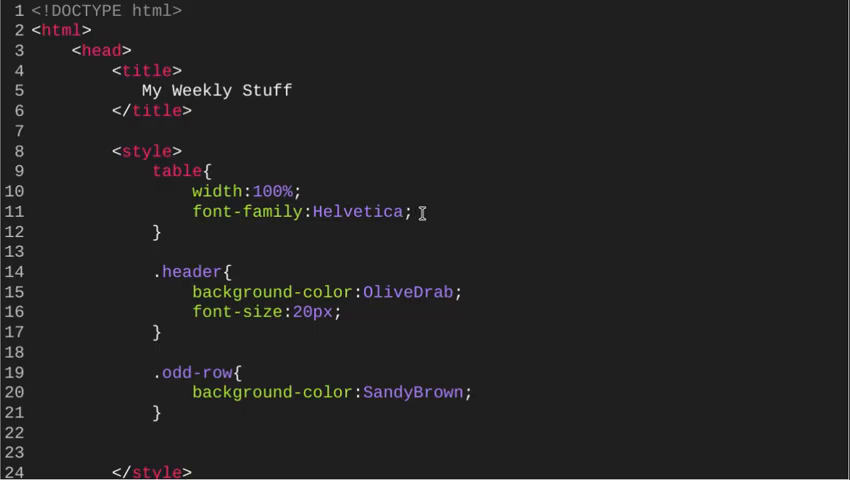
pyautogui.moveTo(349, 312)
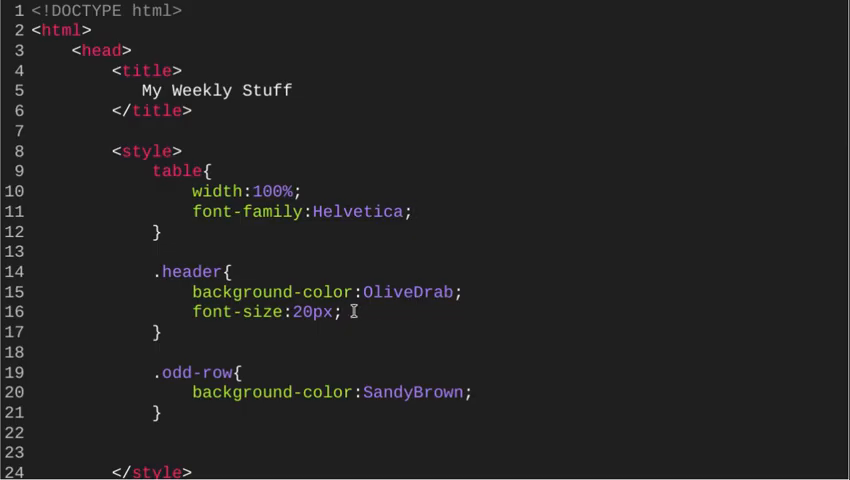
pyautogui.write('color:')
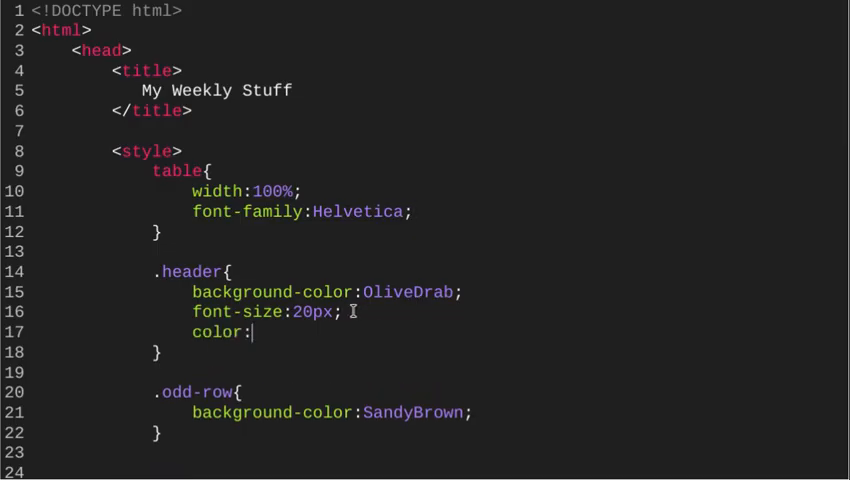
pyautogui.write('white')
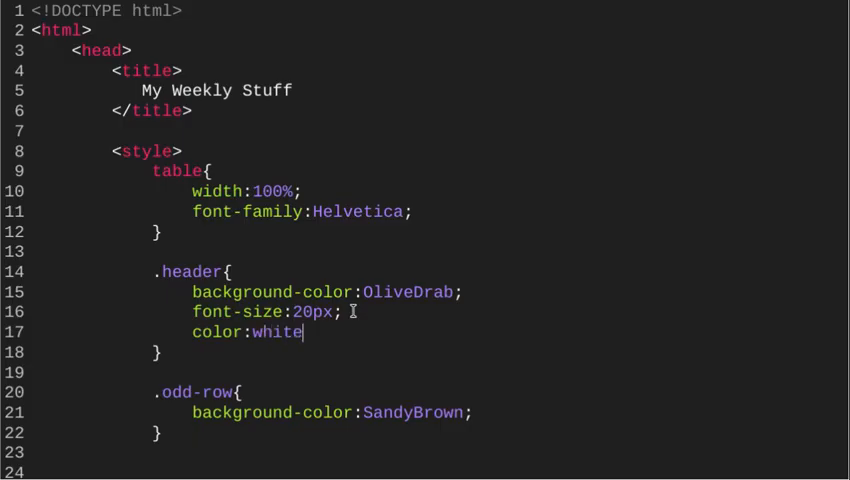
pyautogui.write(';')
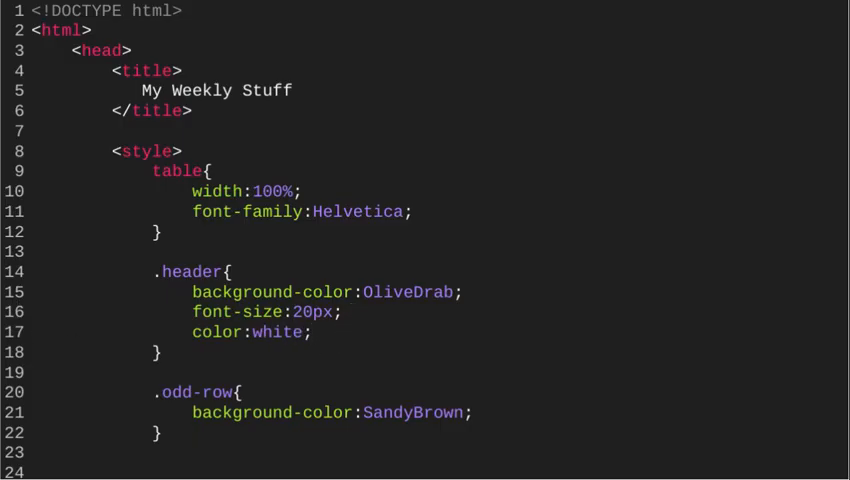
# - Switch to the My Weekly Stuff page in Chrome to check the white header text
pyautogui.click(620, 15)
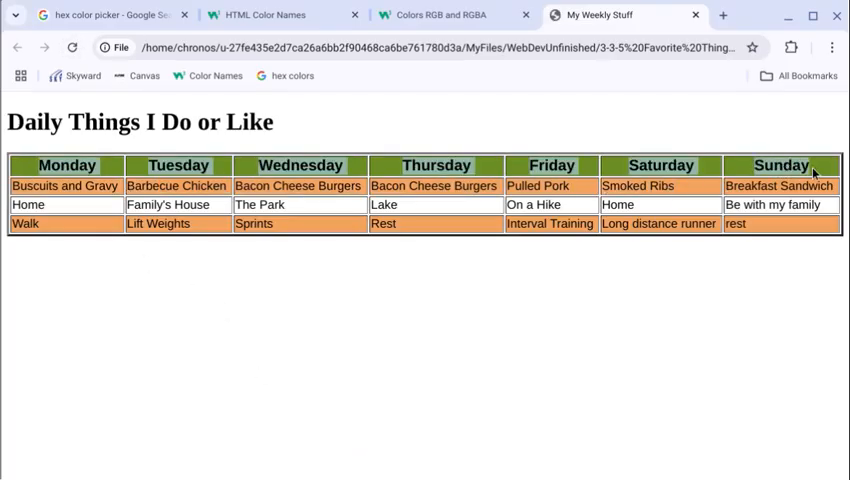
pyautogui.moveTo(728, 167)
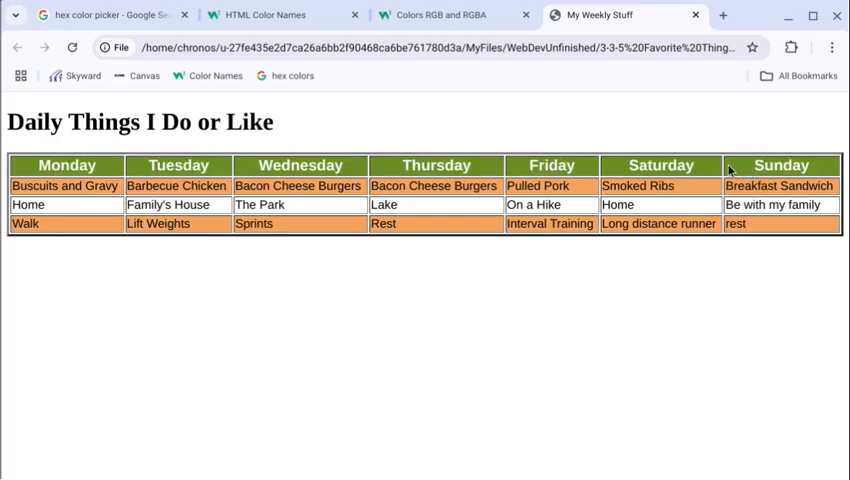
pyautogui.moveTo(7, 349)
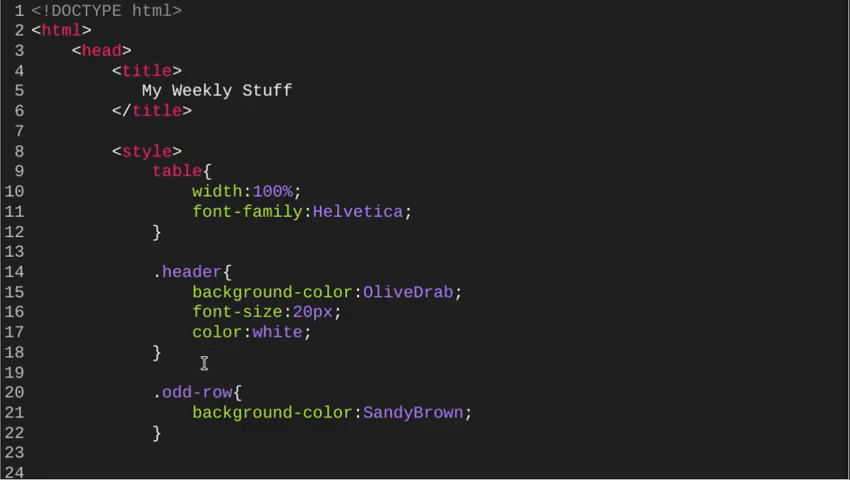
# - Below the .odd-row rule, begin a .even-row rule with an empty background-color: declaration
pyautogui.scroll(-3)
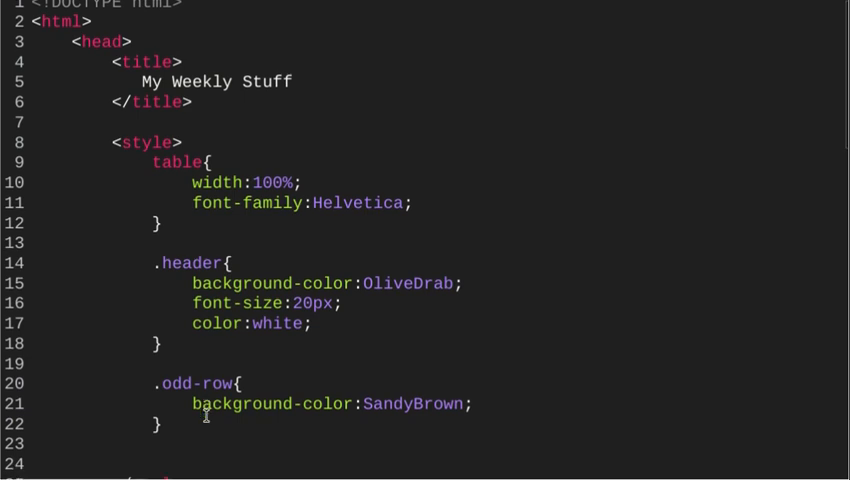
pyautogui.scroll(-3)
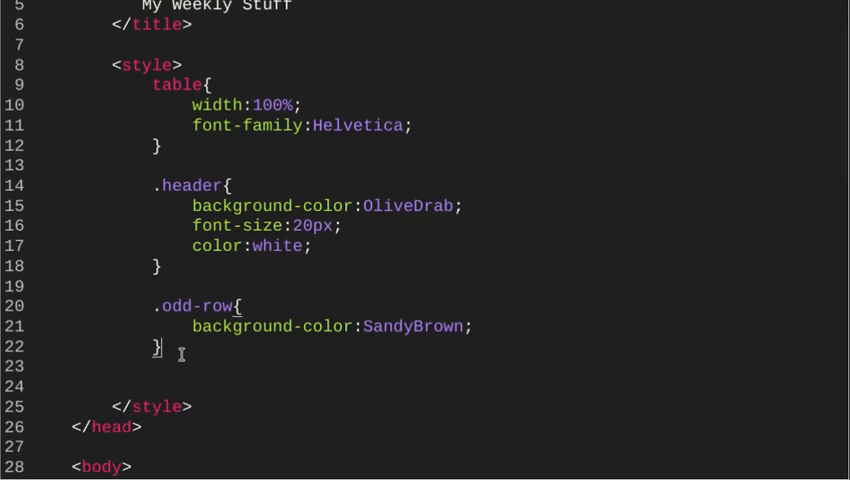
pyautogui.press('enter')
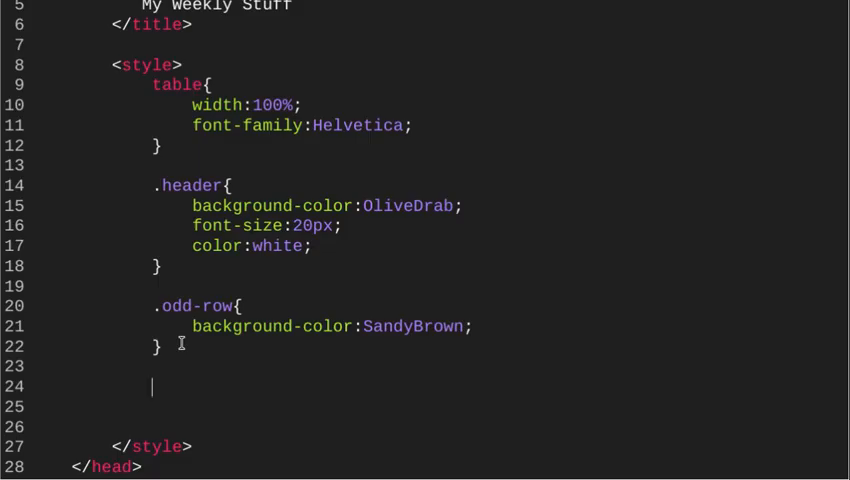
pyautogui.write('.')
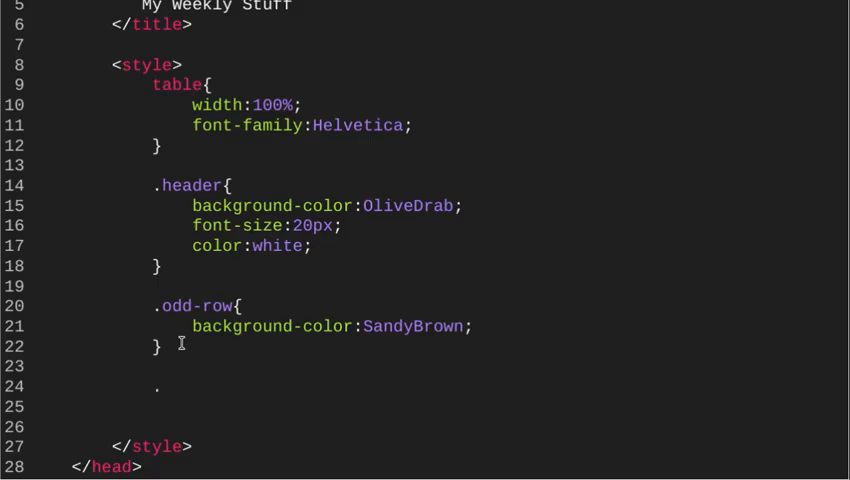
pyautogui.write('.eve')
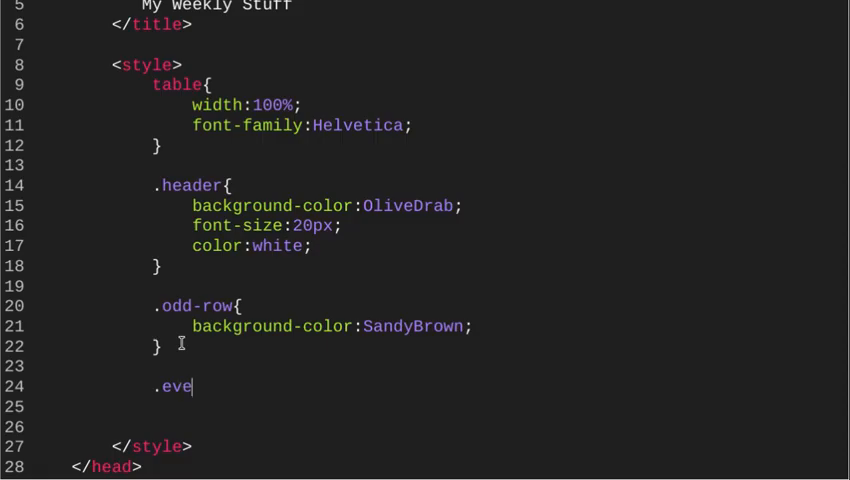
pyautogui.write('n-ro')
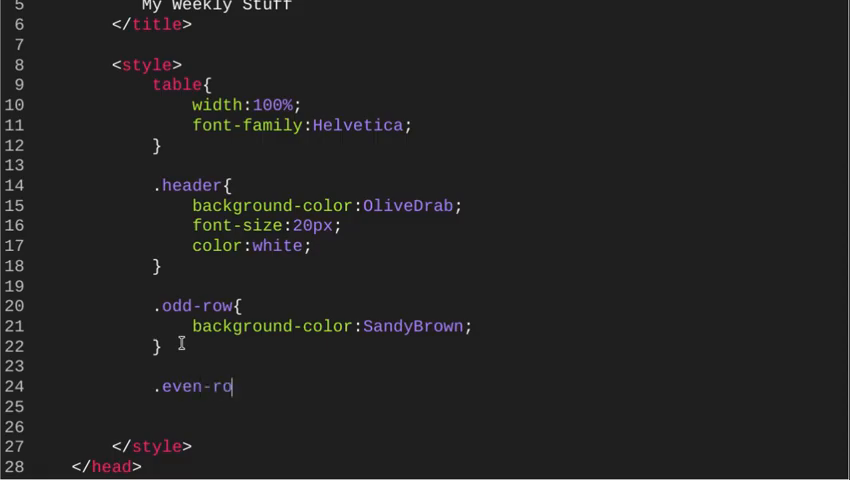
pyautogui.write('w{')
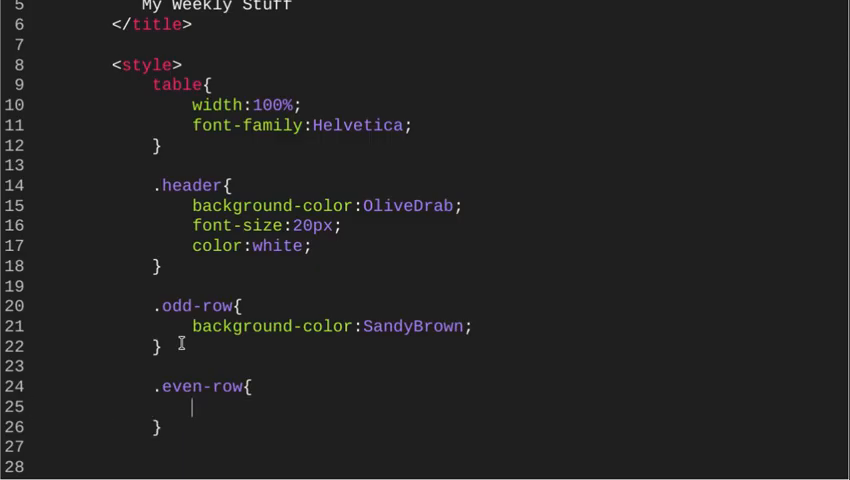
pyautogui.write('backgrou')
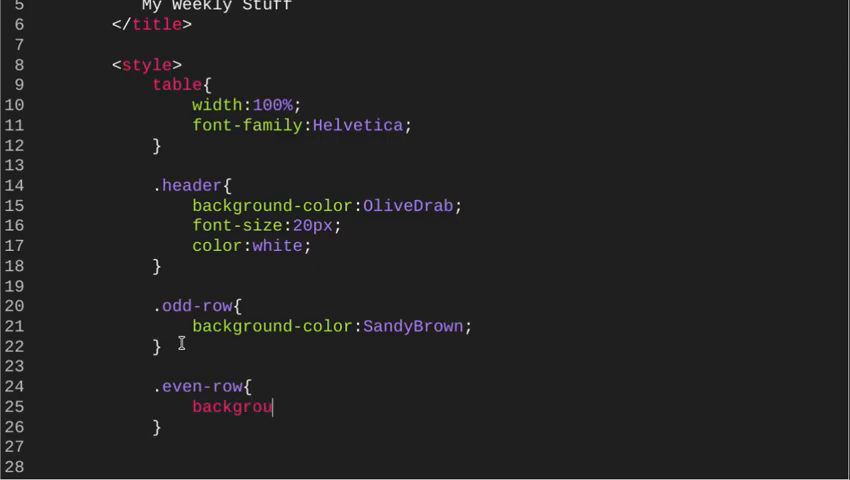
pyautogui.write('nd')
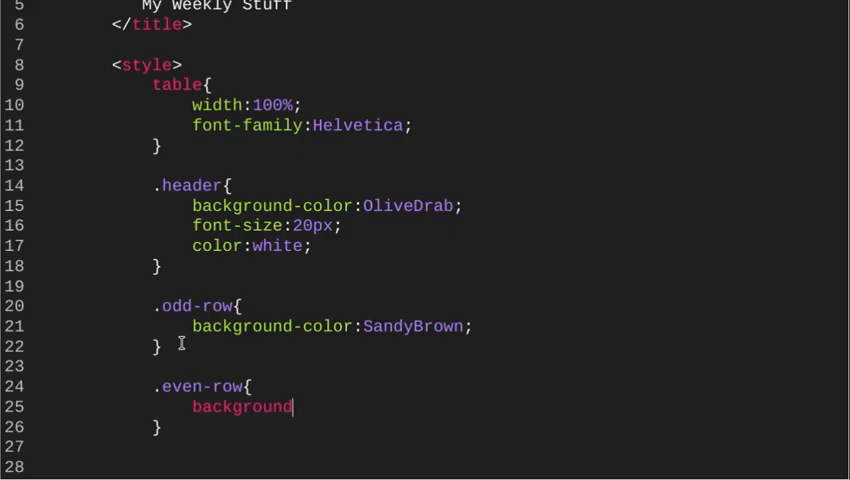
pyautogui.write('-col')
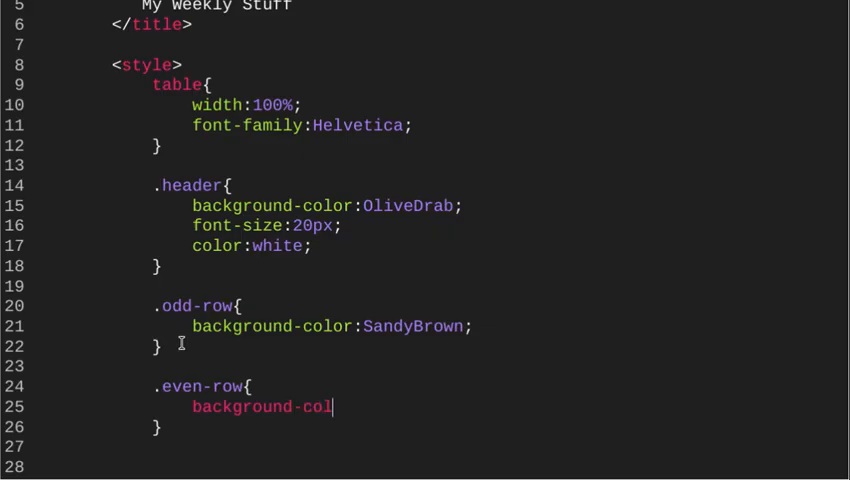
pyautogui.write('or:')
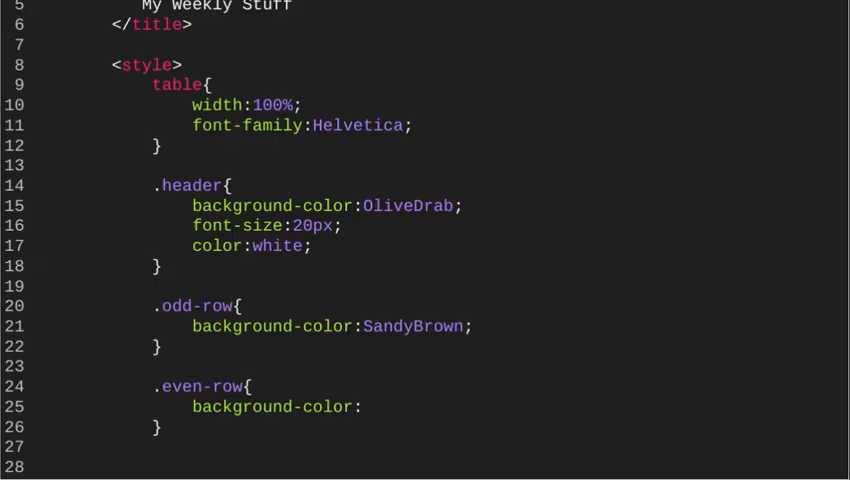
pyautogui.click(625, 15)
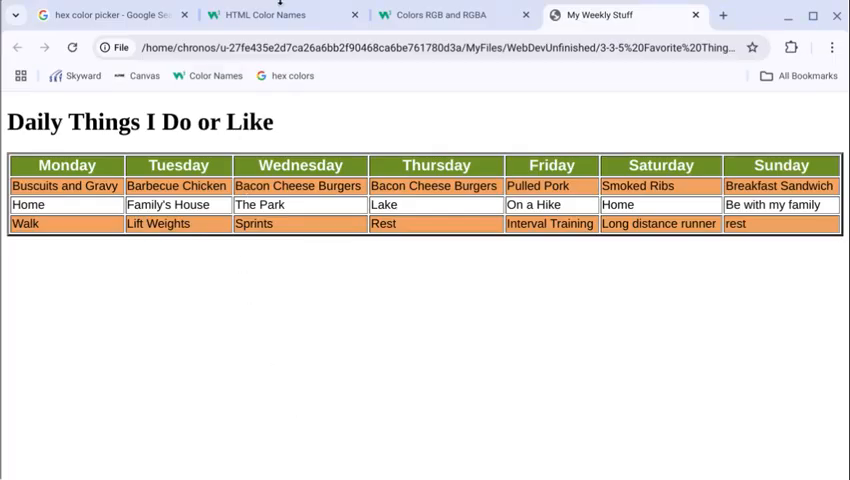
# - Open the W3Schools HTML Color Names tab and scroll through the colour list
pyautogui.click(260, 15)
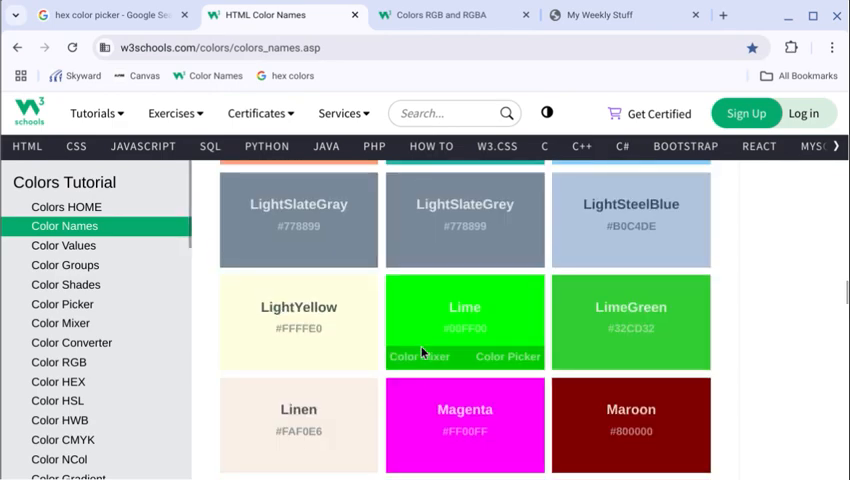
pyautogui.scroll(3)
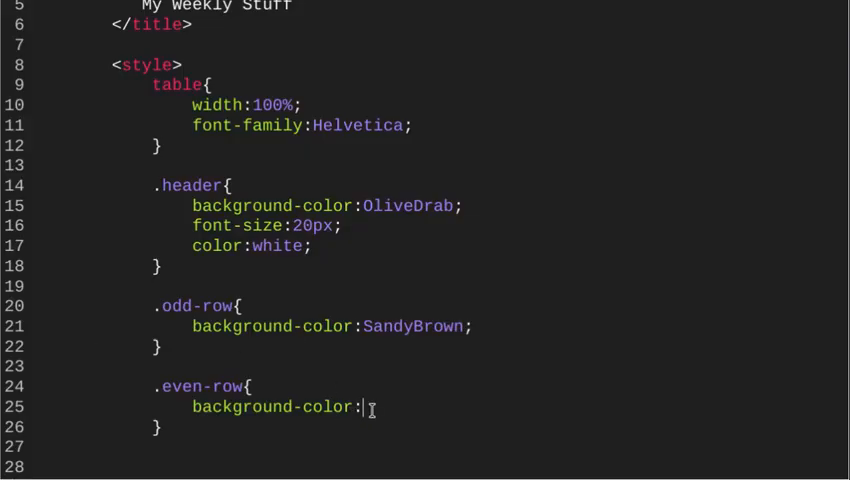
# - Type LightCoral; as the .even-row background-color value
pyautogui.write('Light')
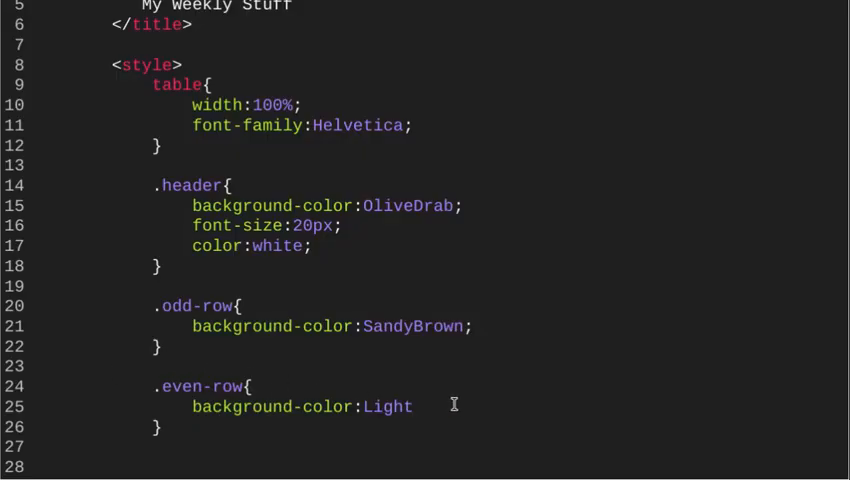
pyautogui.write('C')
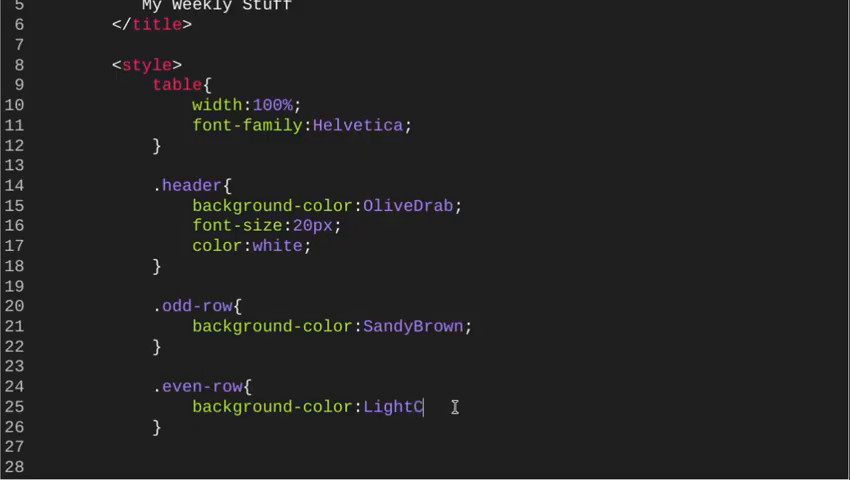
pyautogui.write('oral;')
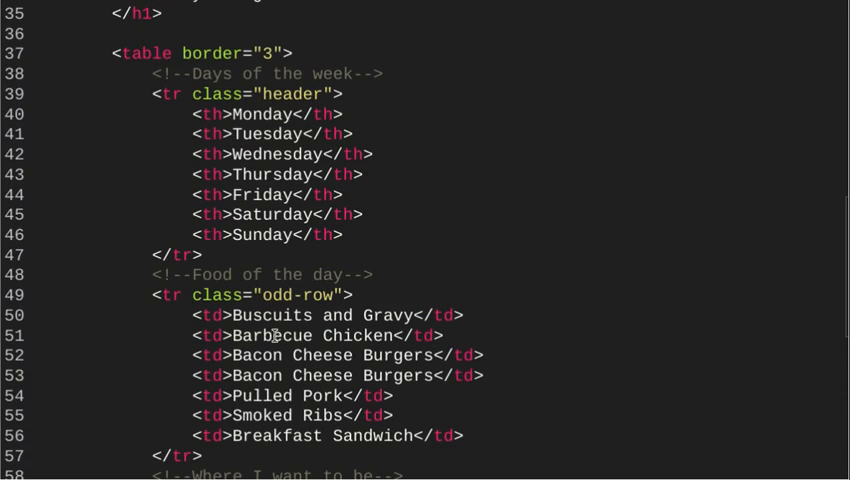
# - Add class="even-row" to the 'Where I want to be' row and preview it in Chrome
pyautogui.scroll(-3)
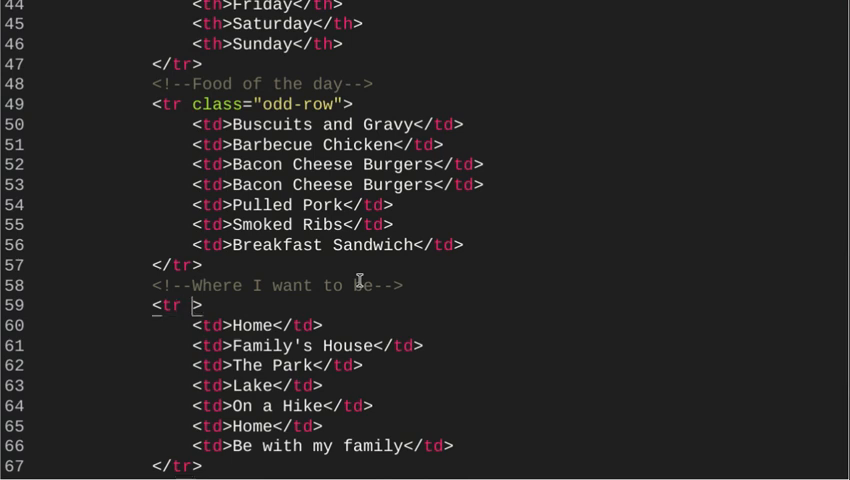
pyautogui.write('class="')
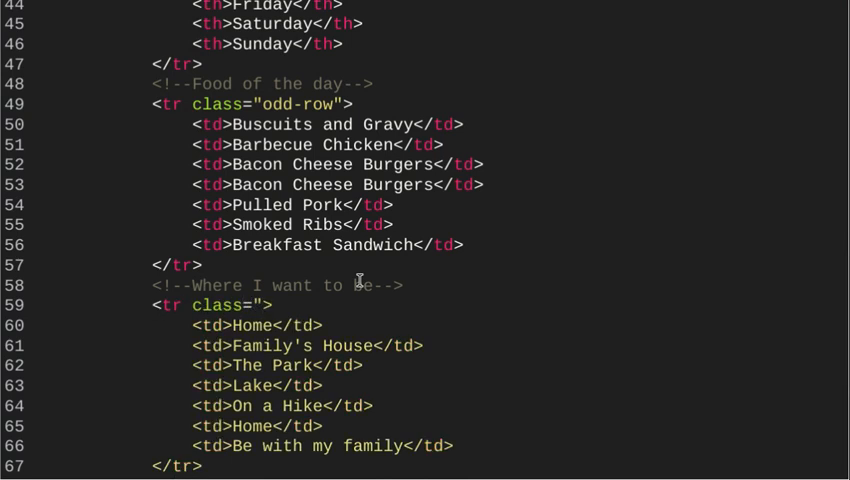
pyautogui.write('even-row"')
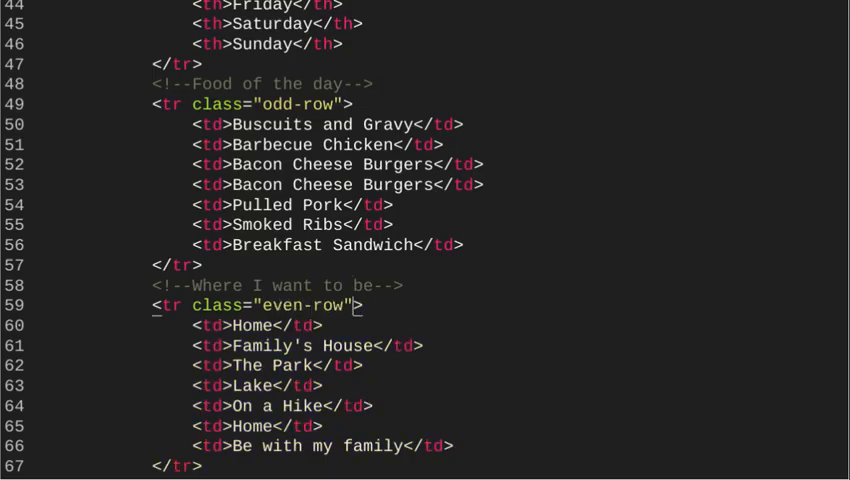
pyautogui.click(625, 15)
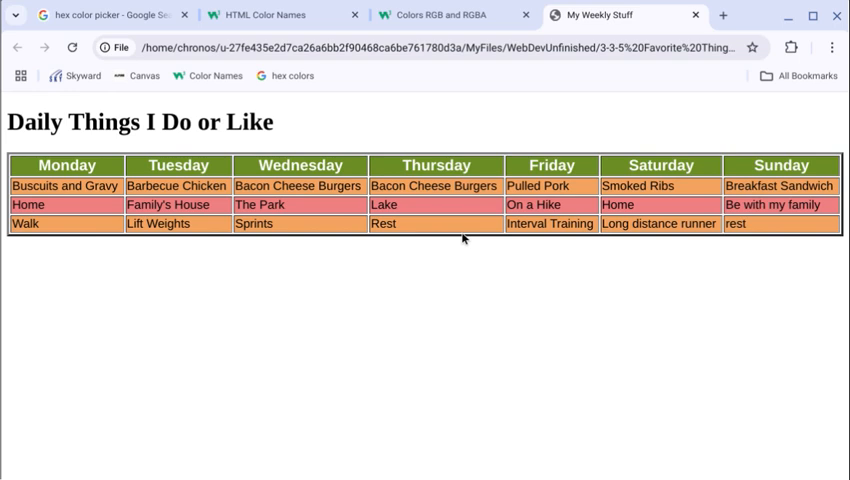
pyautogui.moveTo(14, 333)
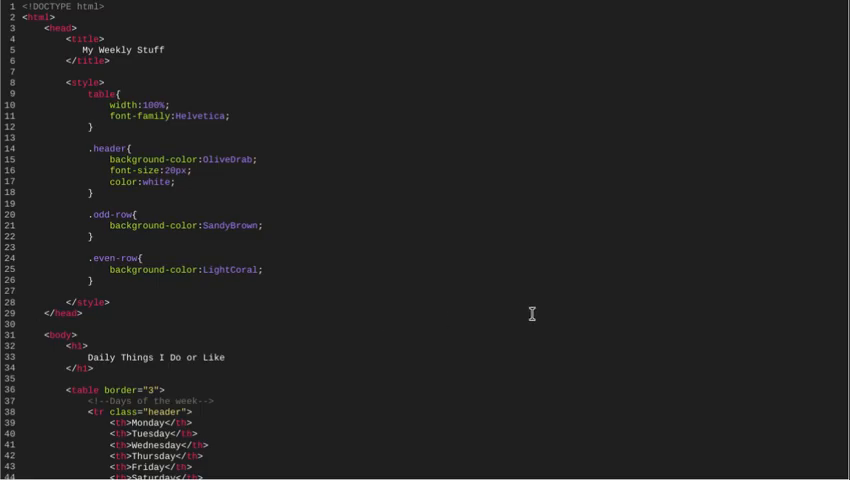
pyautogui.scroll(-3)
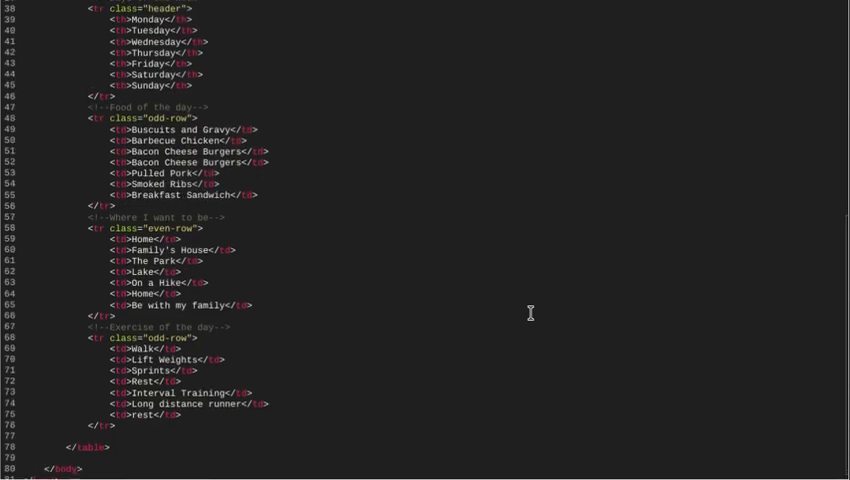
pyautogui.scroll(3)
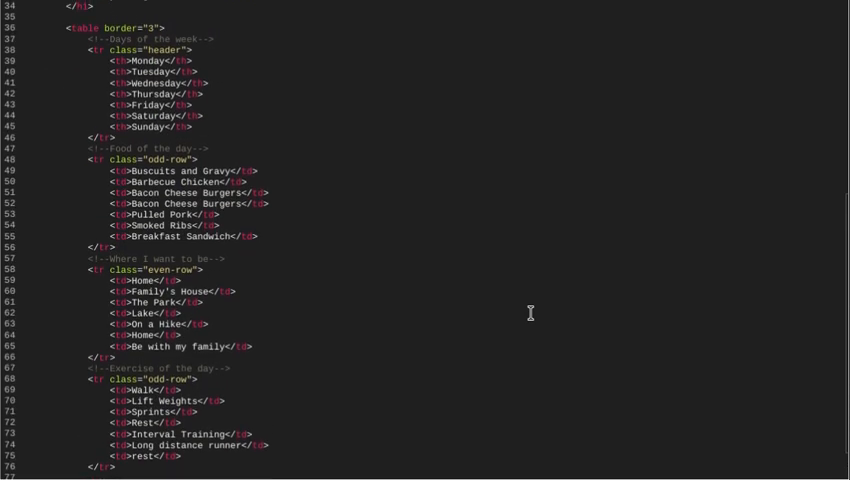
pyautogui.scroll(3)
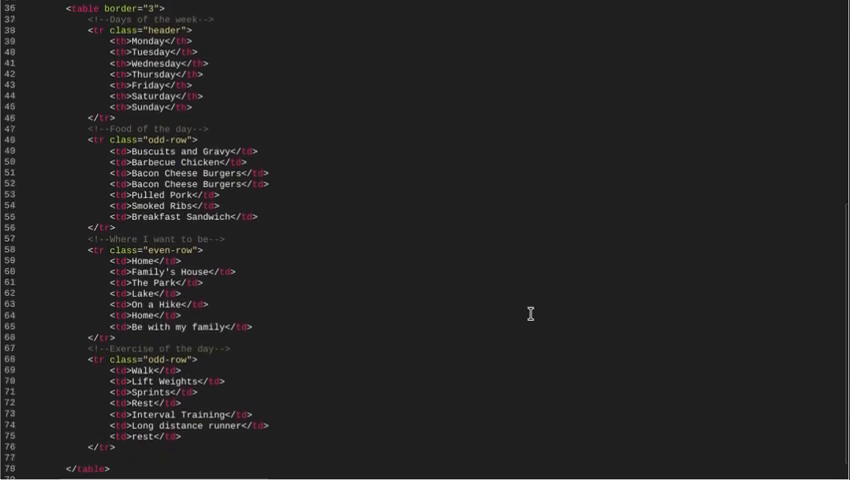
pyautogui.scroll(-3)
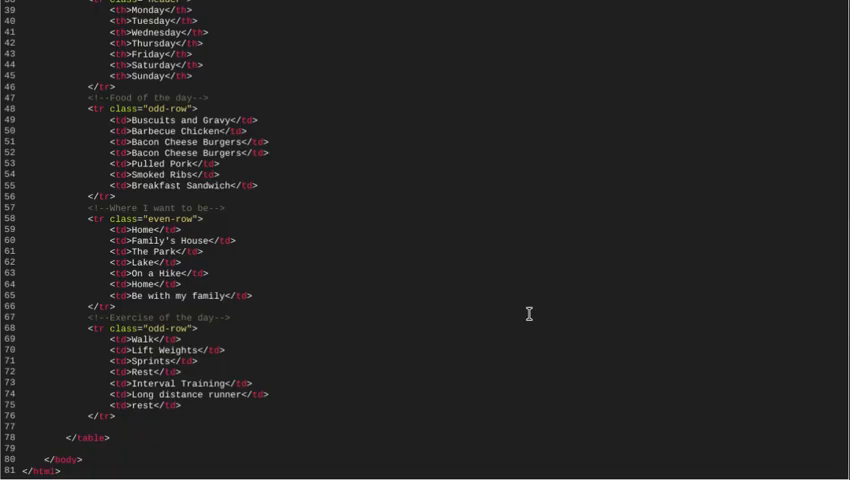